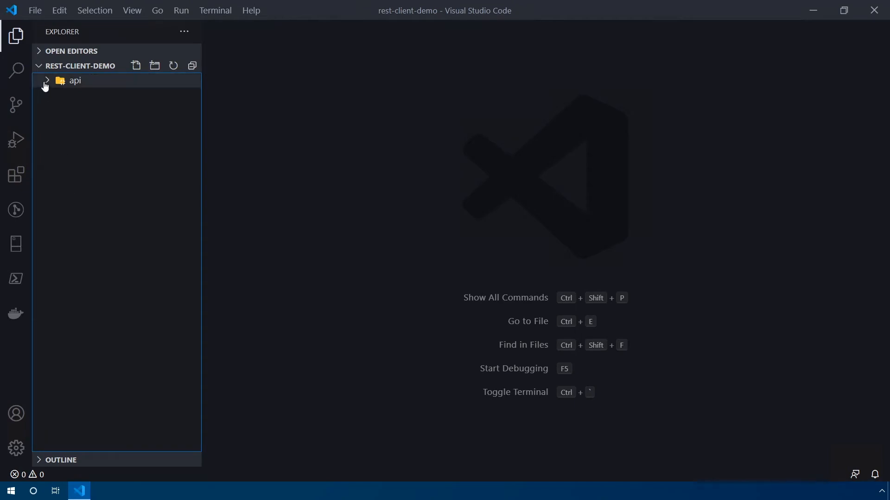
- Open api/app.js and highlight the auth-endpoint route and the second server's code
{"action": "left_click", "coordinate": [74, 81]}
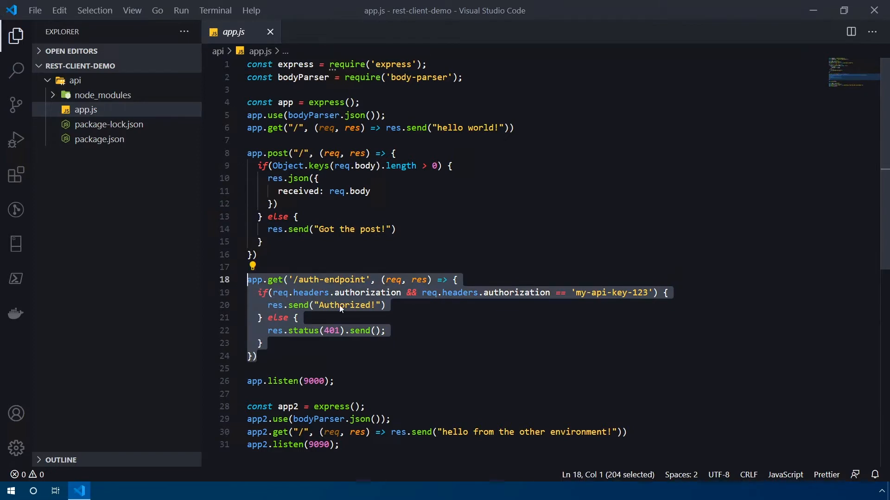
{"action": "double_click", "coordinate": [601, 293]}
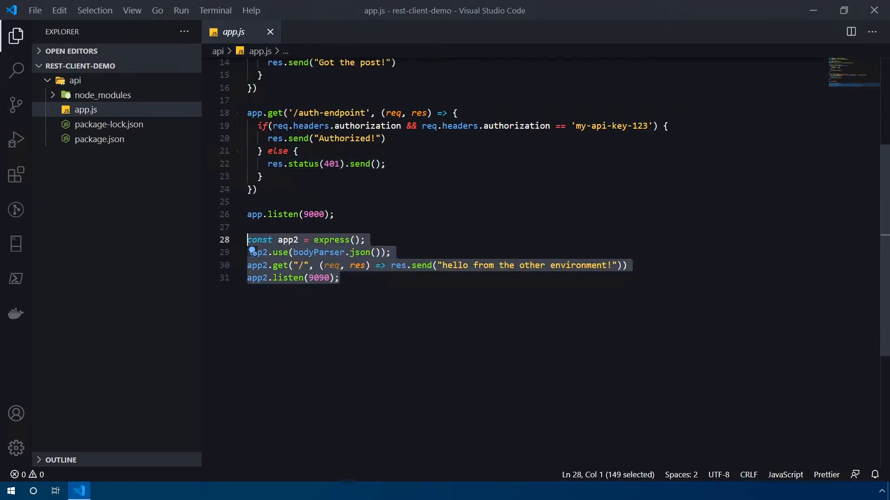
{"action": "double_click", "coordinate": [300, 265]}
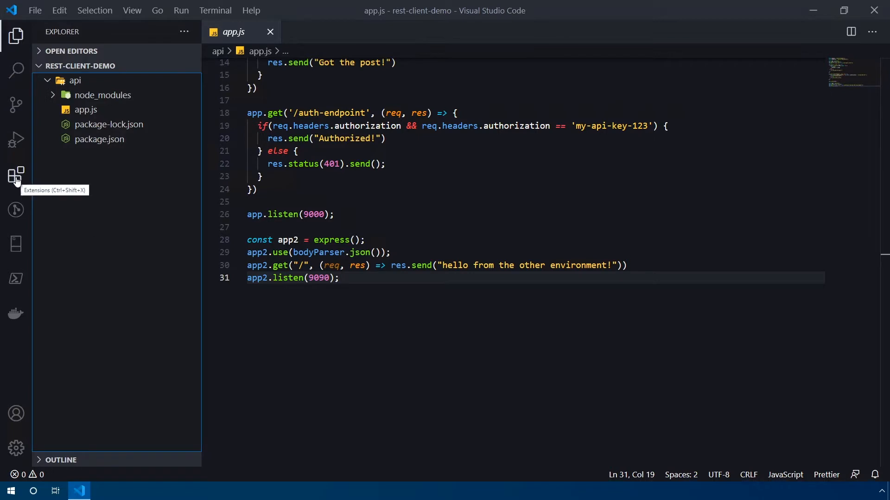
- Search extensions for 'rest client' and install REST Client by Huachao Mao
{"action": "left_click", "coordinate": [16, 175]}
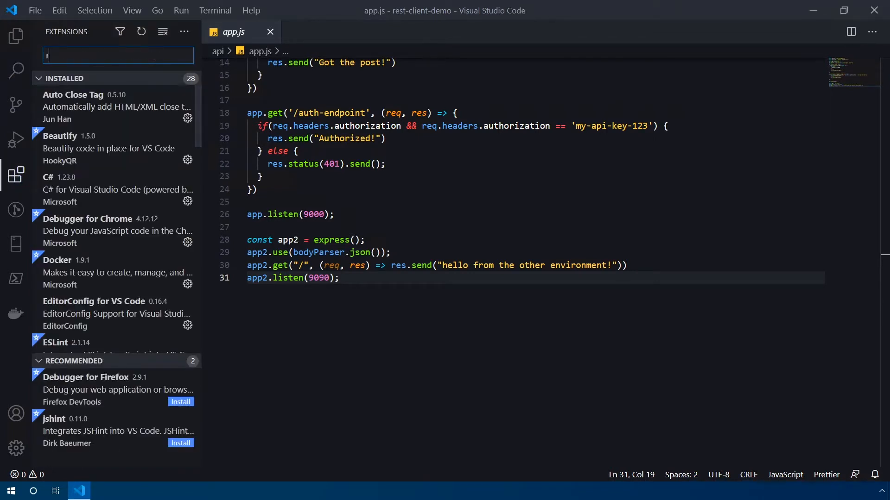
{"action": "type", "text": "rest client"}
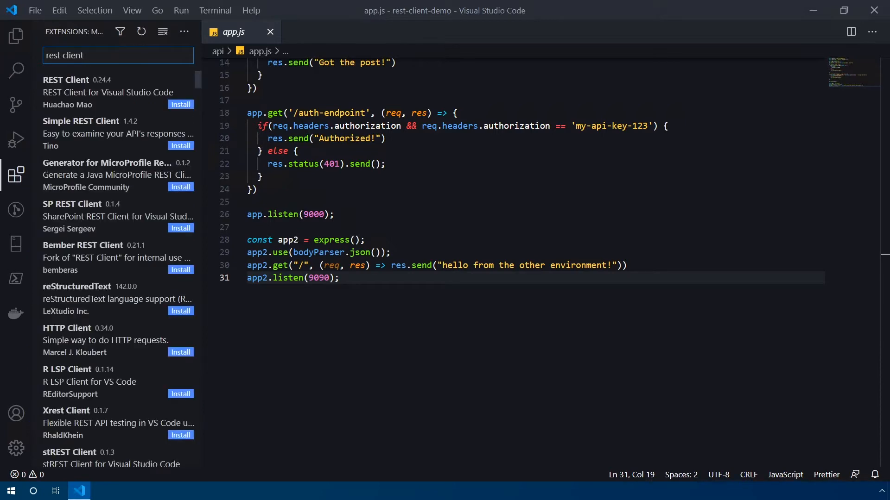
{"action": "mouse_move", "coordinate": [76, 111]}
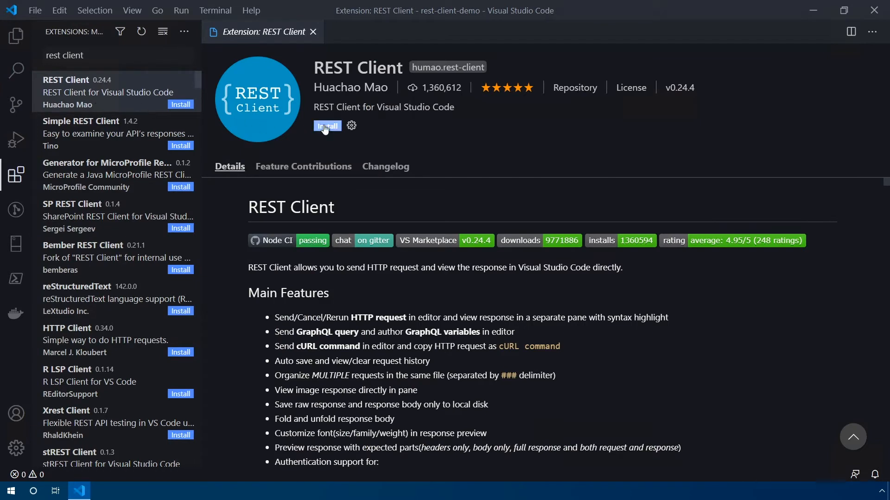
{"action": "left_click", "coordinate": [327, 125]}
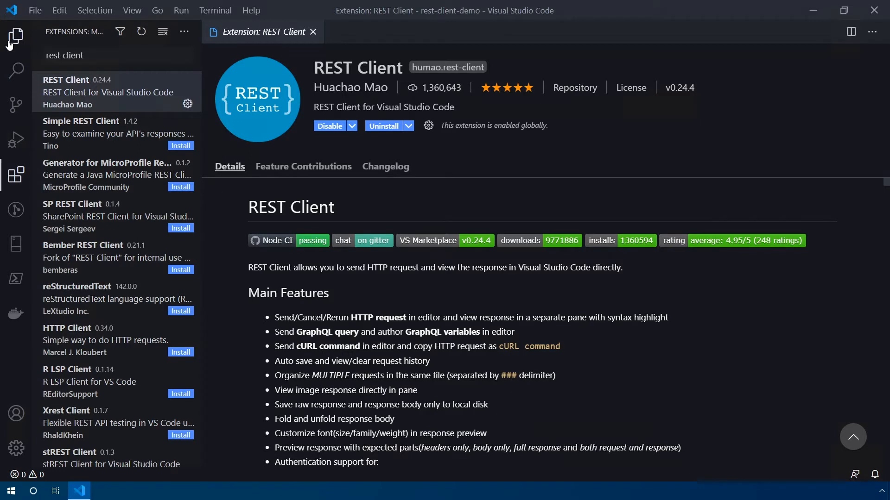
- Collapse the api folder and create my-tests.http at the project root
{"action": "left_click", "coordinate": [16, 35]}
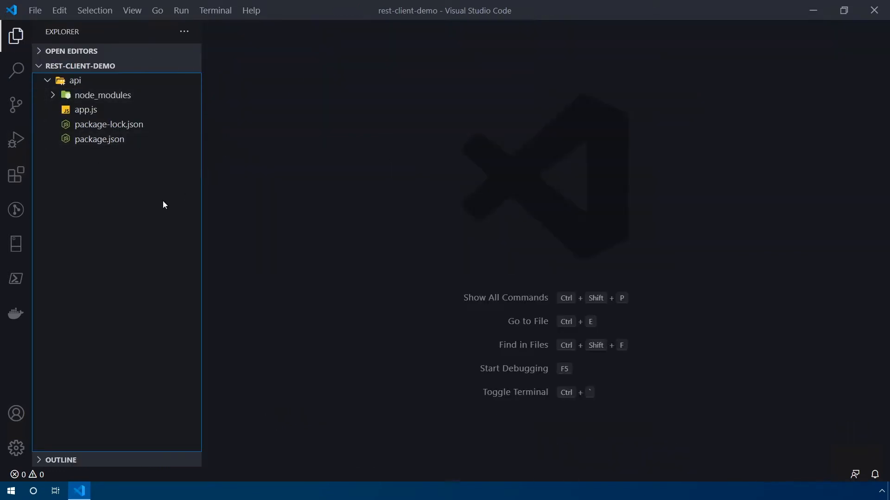
{"action": "left_click", "coordinate": [75, 80]}
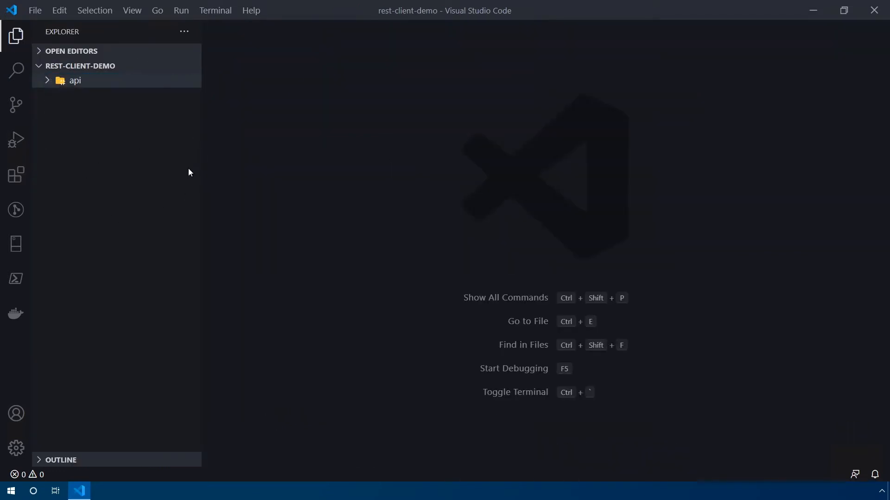
{"action": "left_click", "coordinate": [135, 65]}
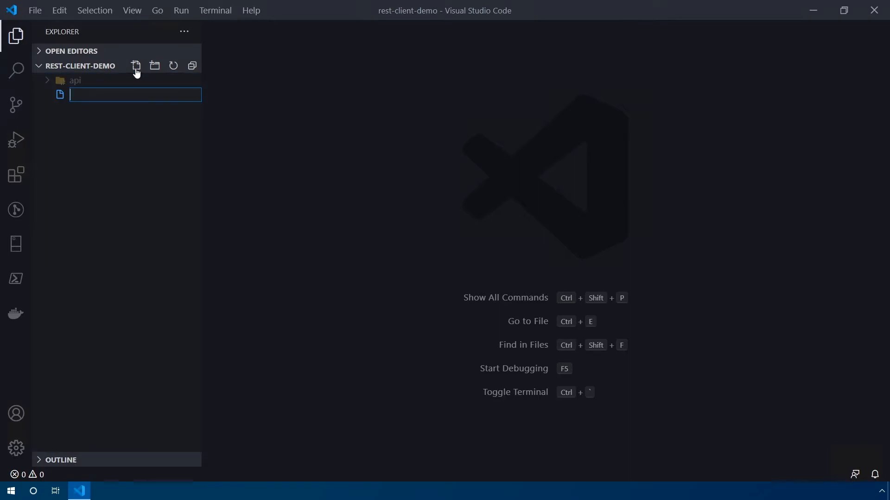
{"action": "type", "text": "my-tests.http"}
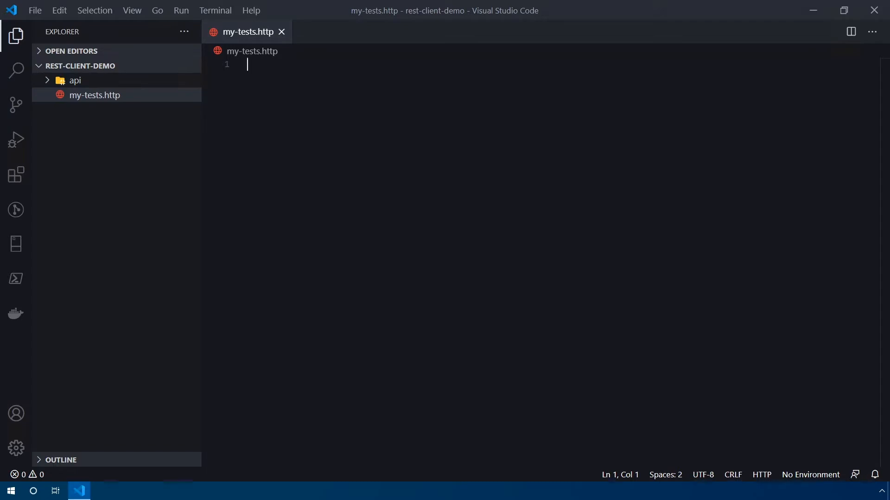
{"action": "type", "text": "ge"}
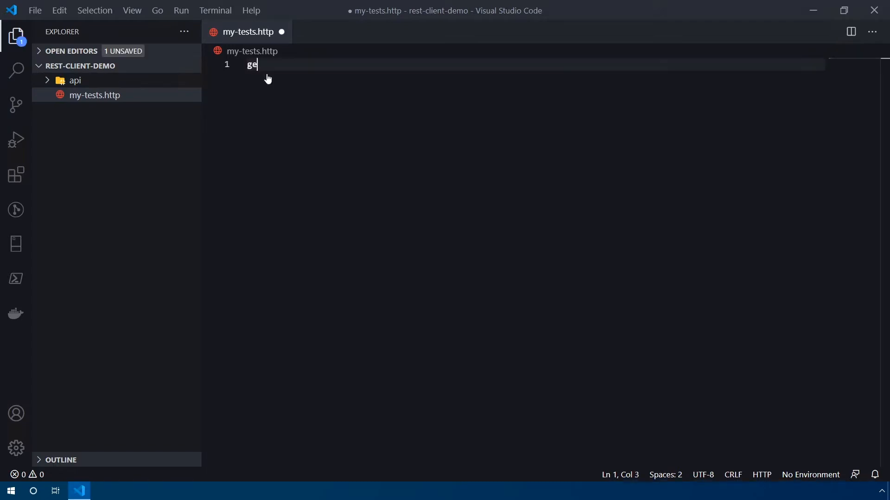
{"action": "type", "text": "t"}
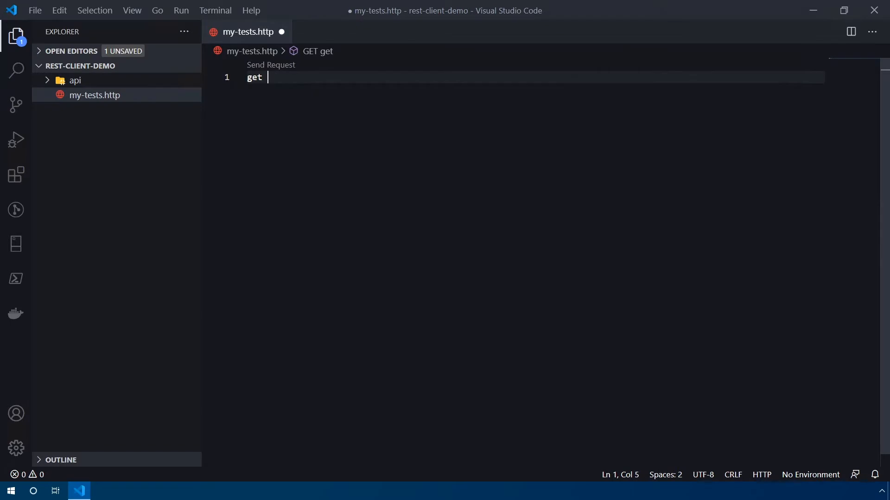
{"action": "type", "text": "http"}
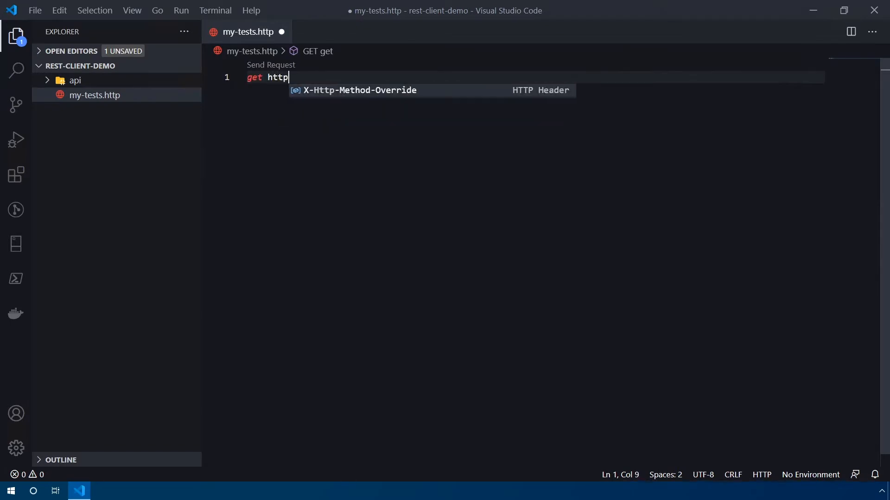
{"action": "type", "text": "://localhost"}
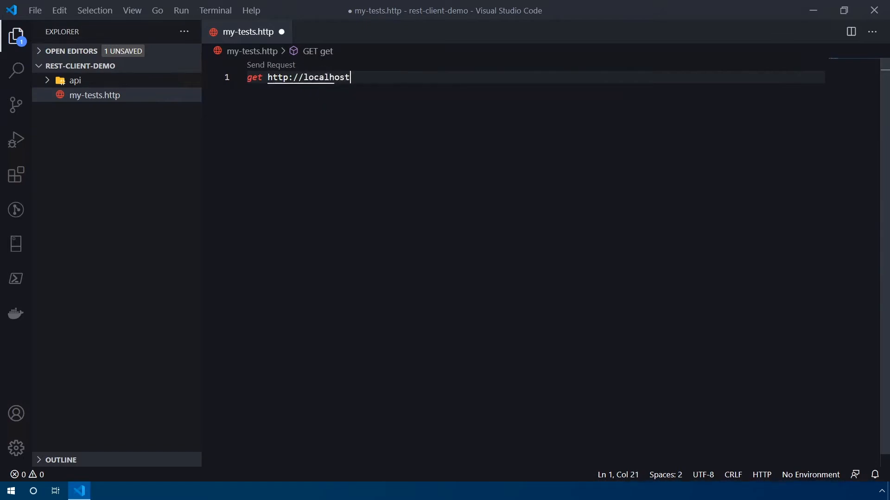
{"action": "type", "text": ":90"}
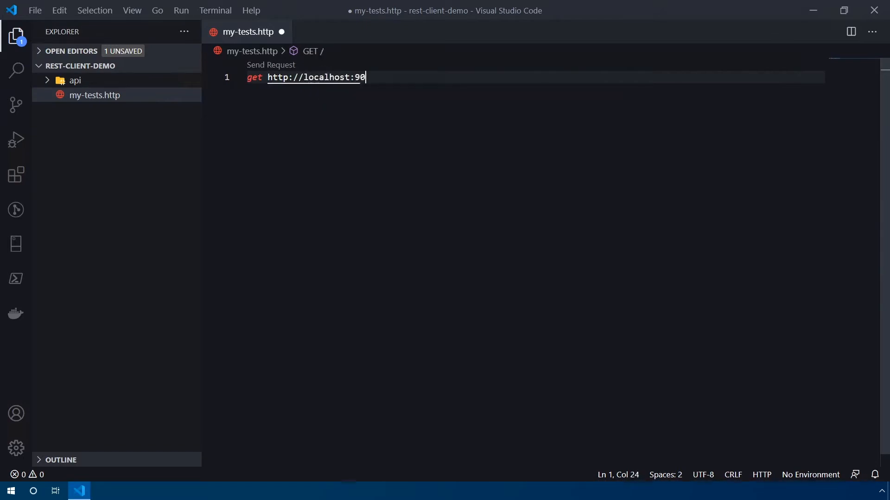
{"action": "type", "text": "00"}
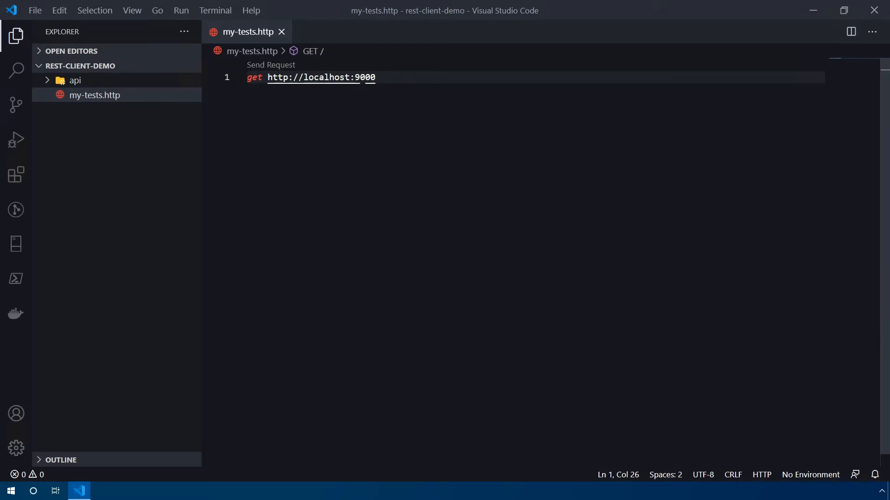
{"action": "mouse_move", "coordinate": [259, 70]}
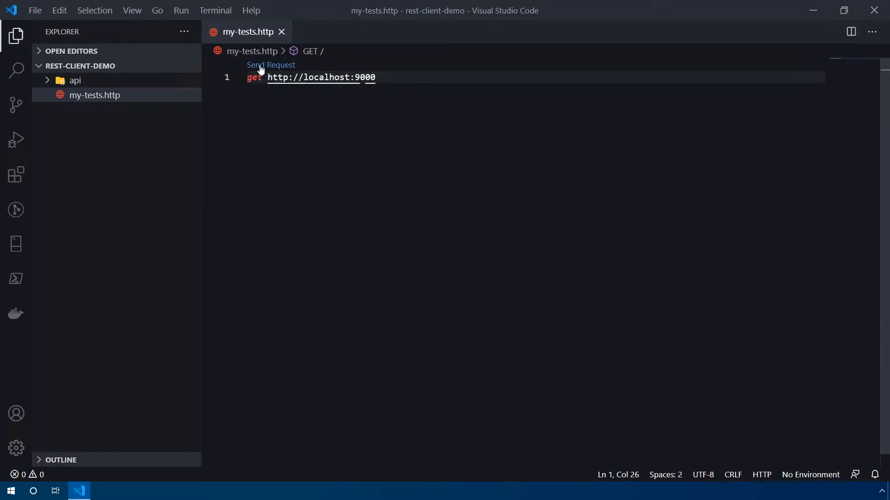
- Send the GET request and select the 'hello world!' response body
{"action": "left_click", "coordinate": [271, 64]}
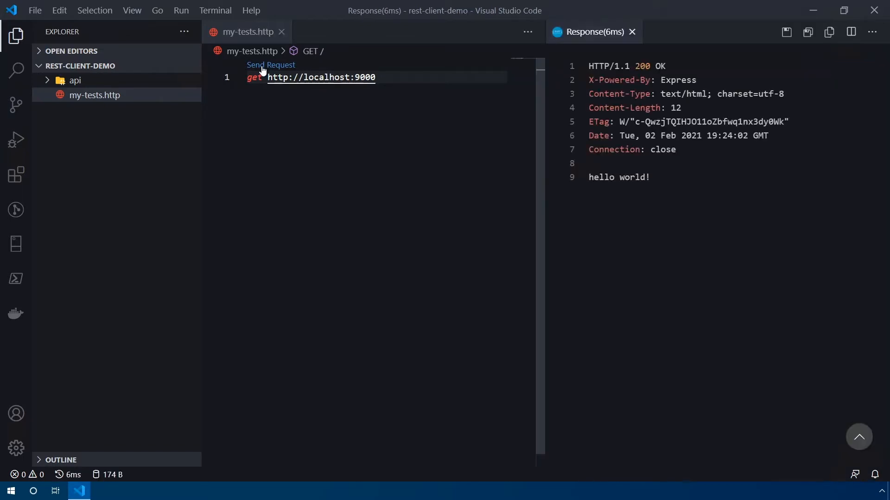
{"action": "mouse_move", "coordinate": [635, 192]}
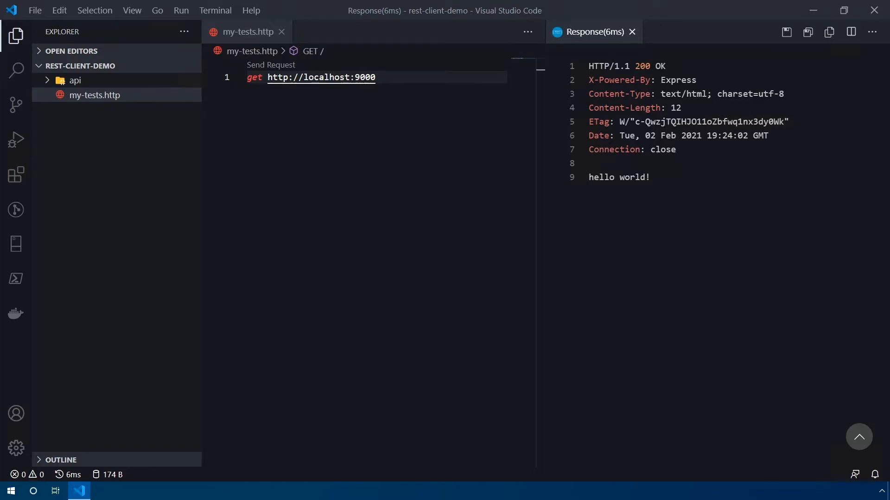
{"action": "mouse_move", "coordinate": [585, 62]}
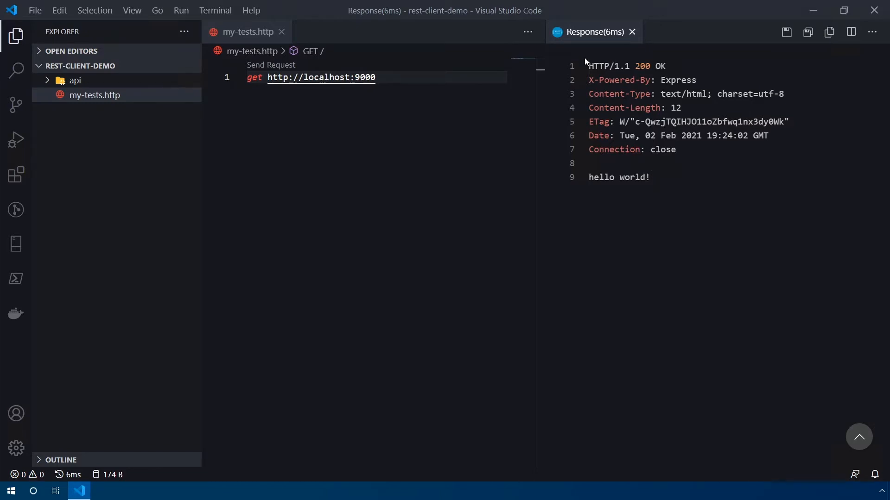
{"action": "double_click", "coordinate": [608, 66]}
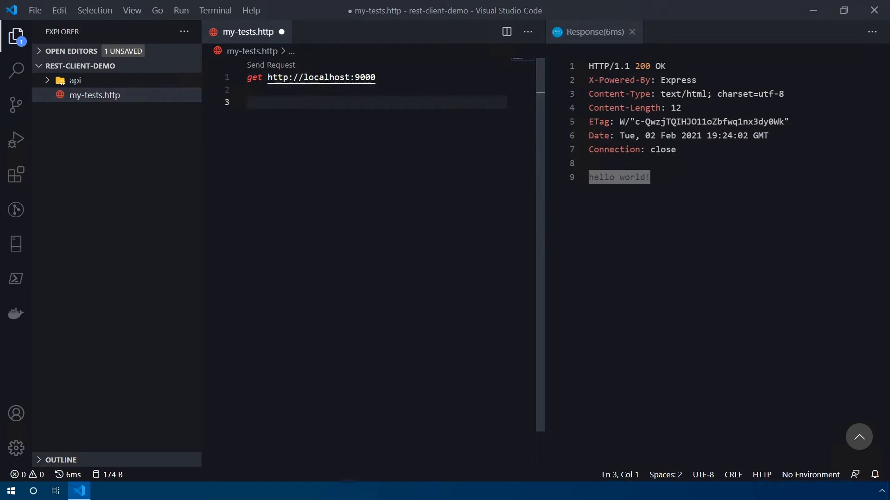
{"action": "type", "text": "###"}
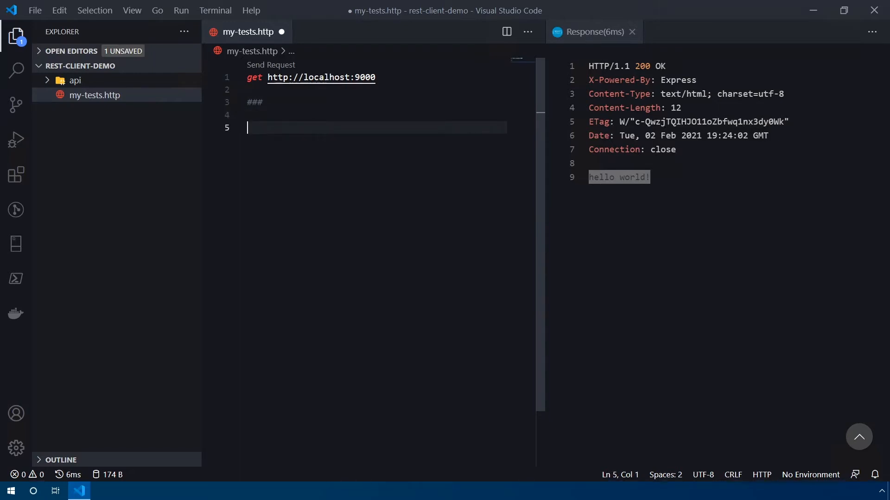
{"action": "type", "text": "post h"}
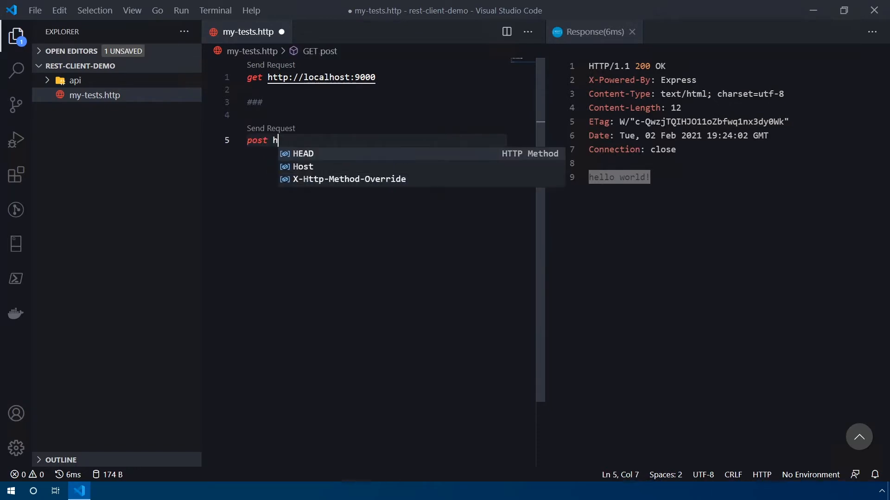
{"action": "type", "text": "ttp://"}
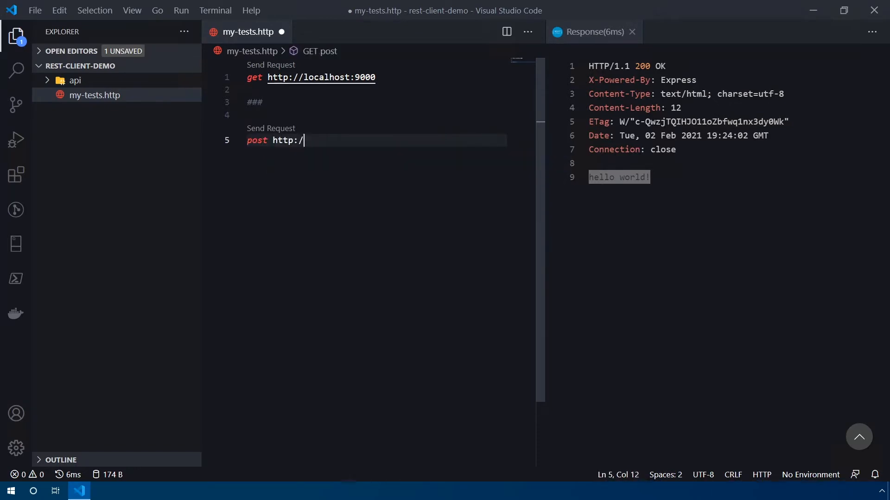
{"action": "type", "text": "/localhost:0"}
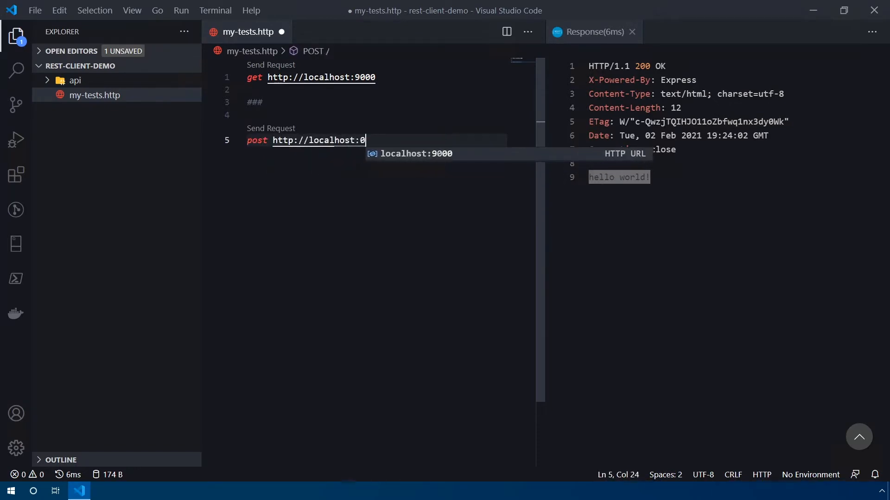
{"action": "type", "text": "9000"}
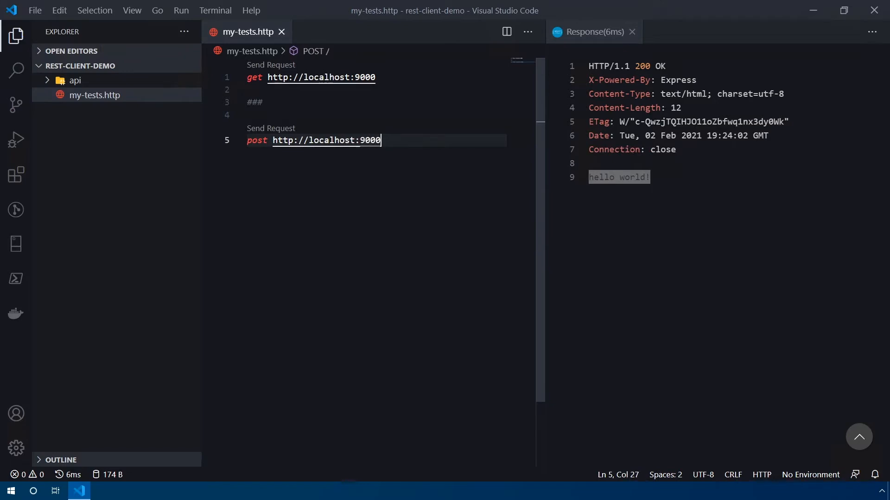
{"action": "left_click", "coordinate": [271, 128]}
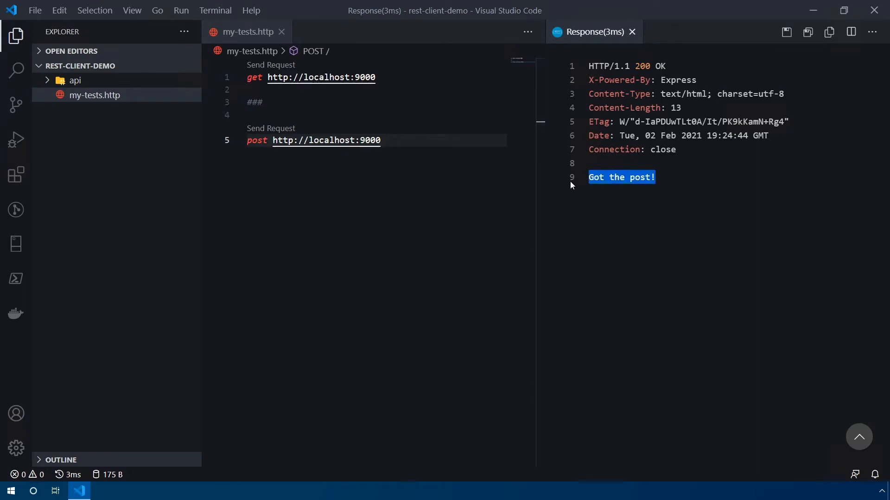
{"action": "left_click", "coordinate": [381, 140]}
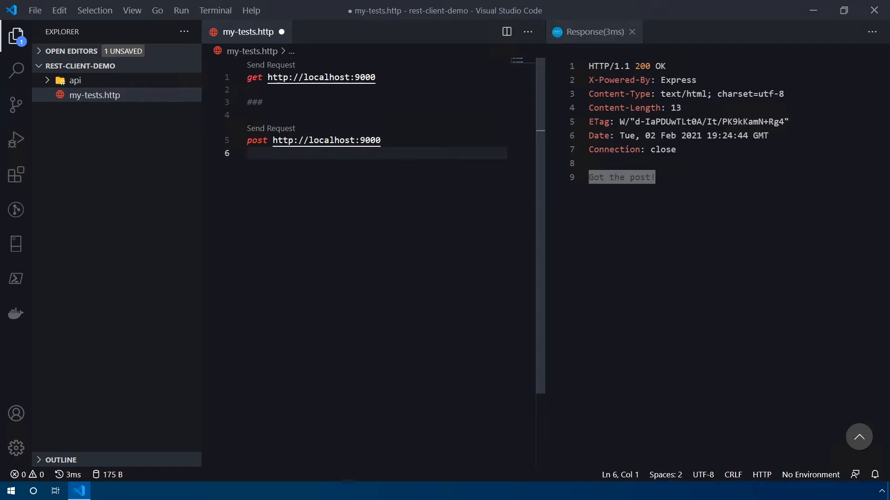
- Add a 'Content-Type: application/json' header under the POST line
{"action": "type", "text": "Content-Type:"}
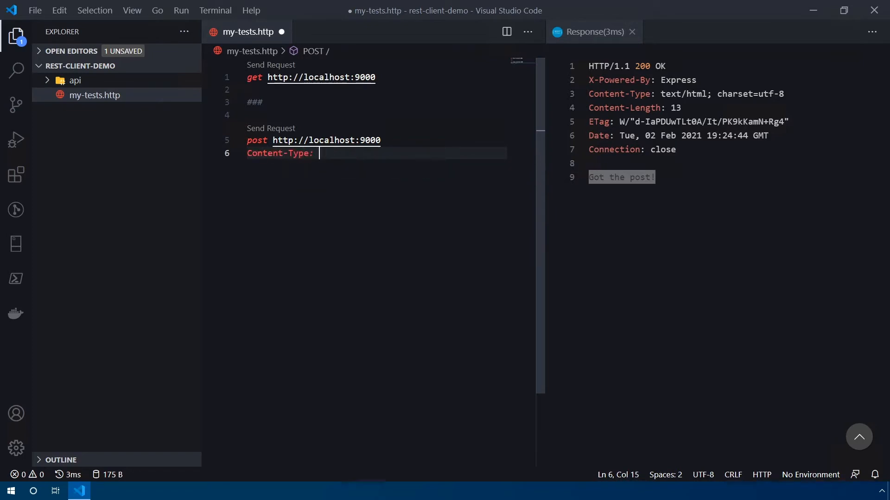
{"action": "type", "text": "application/"}
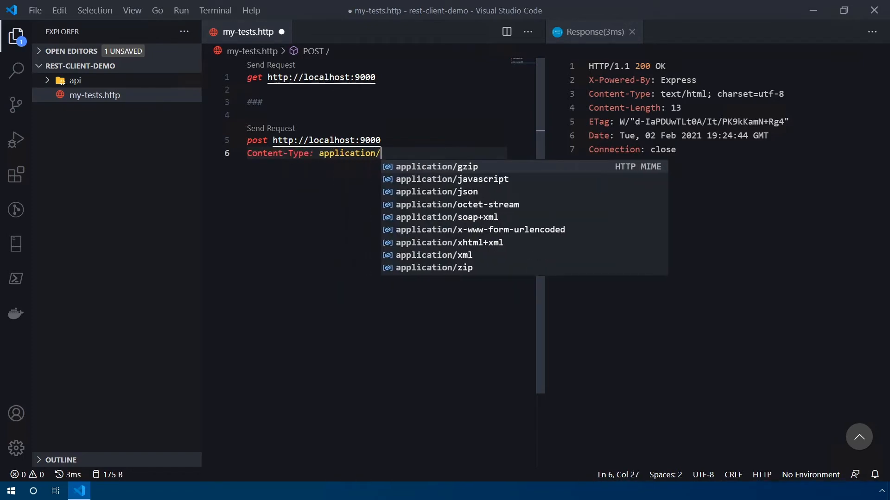
{"action": "type", "text": "json"}
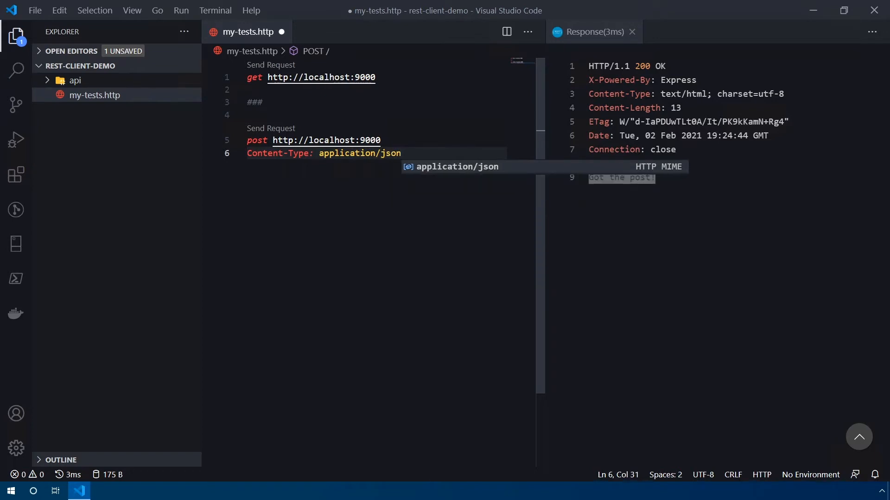
{"action": "key", "text": "Enter"}
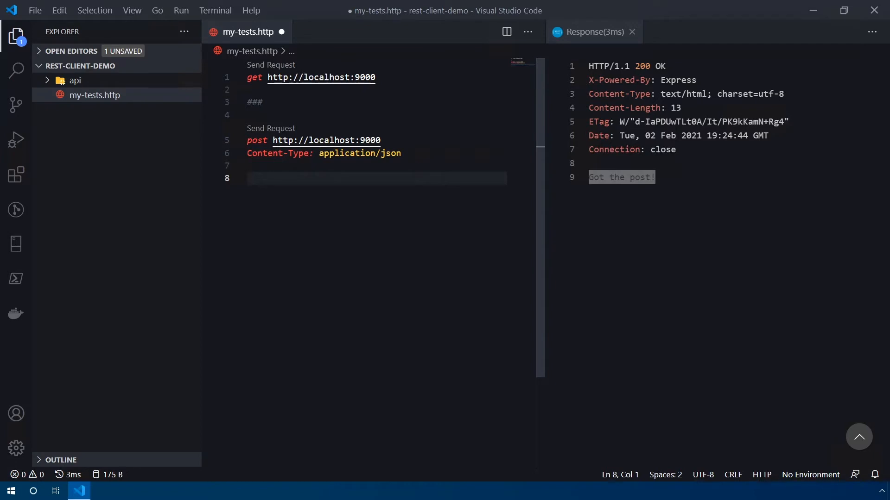
- Add the body {"message": "hello world!"} and send the POST request
{"action": "type", "text": "{}"}
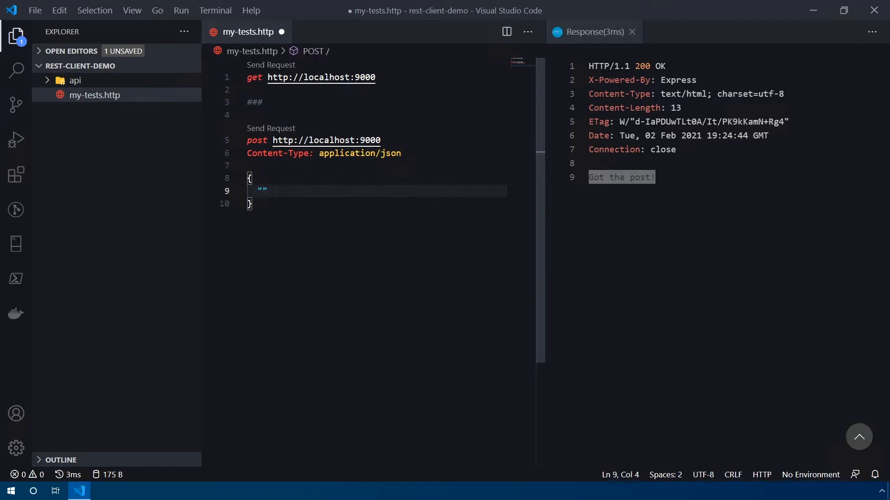
{"action": "type", "text": "messa"}
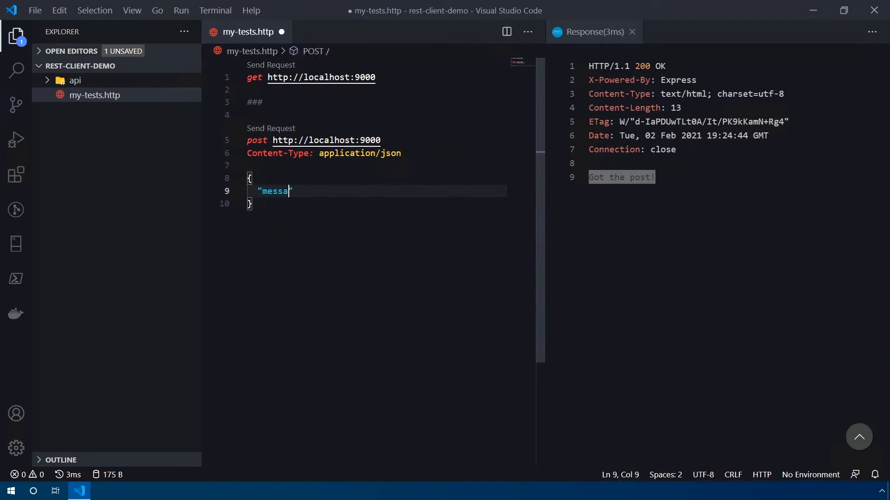
{"action": "type", "text": "ge\":"}
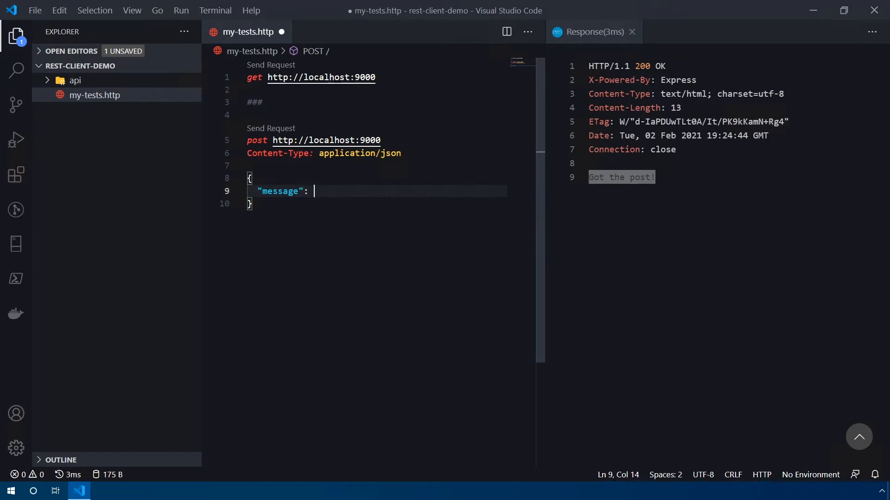
{"action": "type", "text": "\"hello wo\""}
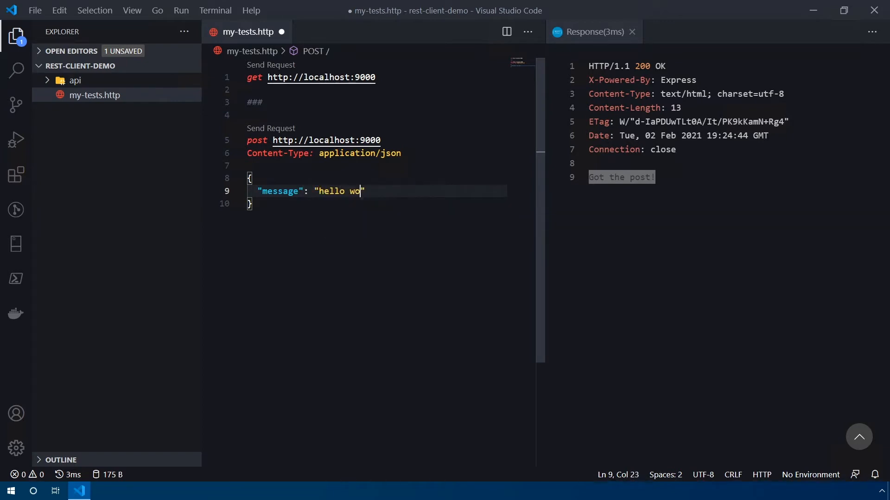
{"action": "type", "text": "rld!"}
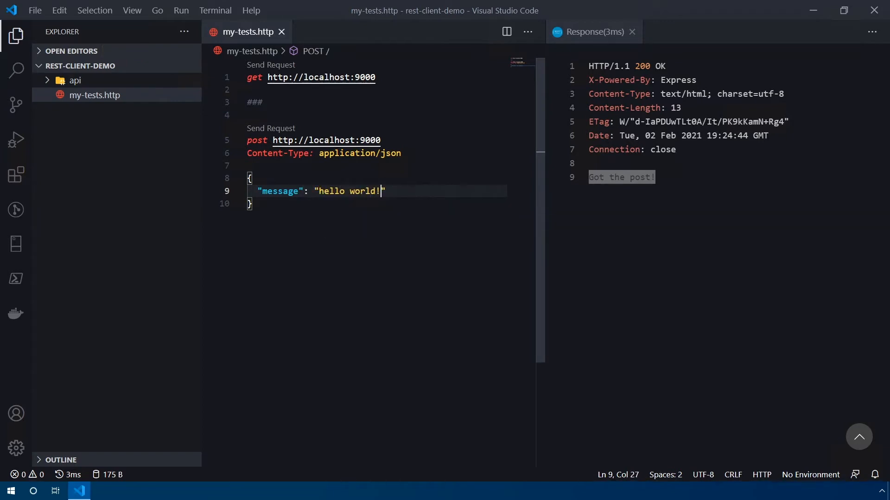
{"action": "left_click", "coordinate": [271, 128]}
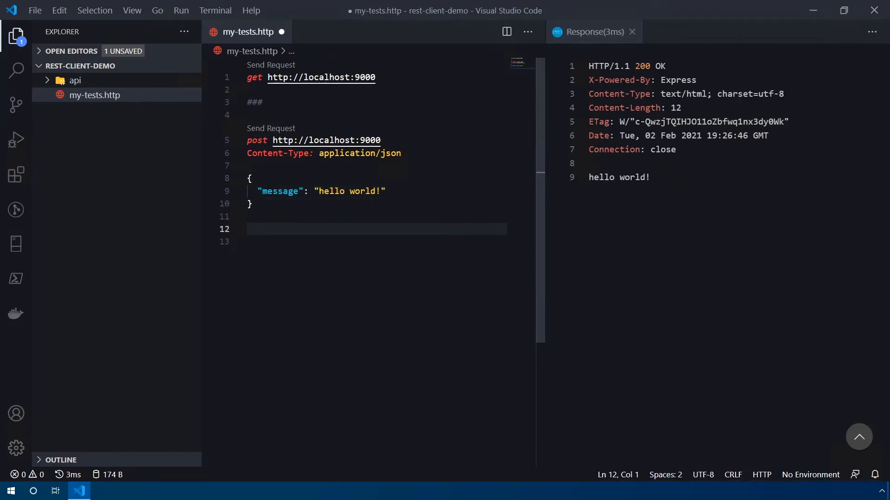
{"action": "type", "text": "###"}
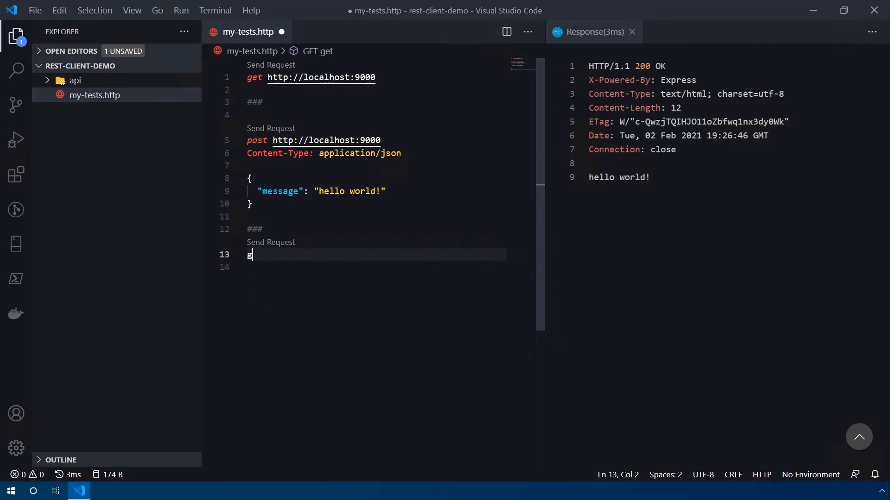
{"action": "type", "text": "et h"}
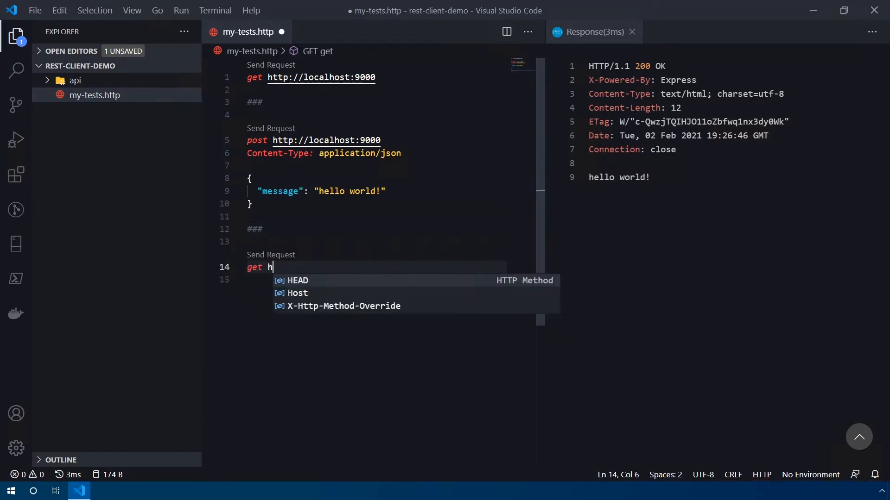
{"action": "type", "text": "ttp://localhos"}
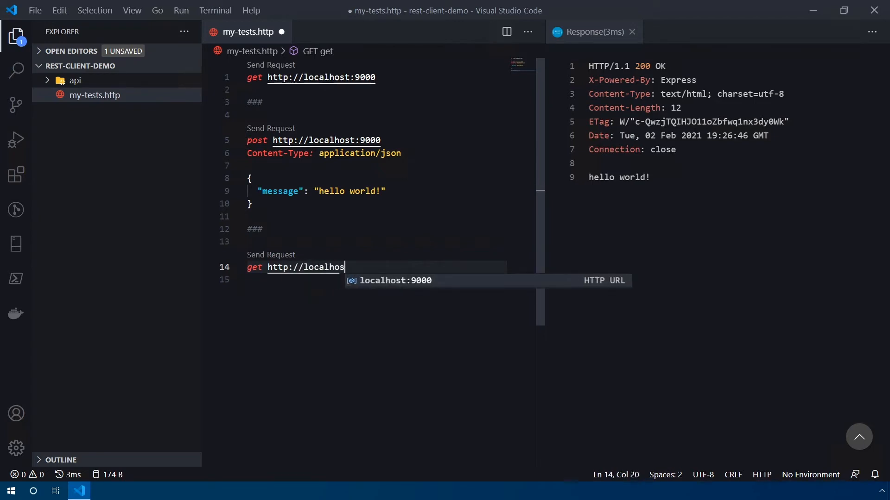
{"action": "type", "text": "t:900"}
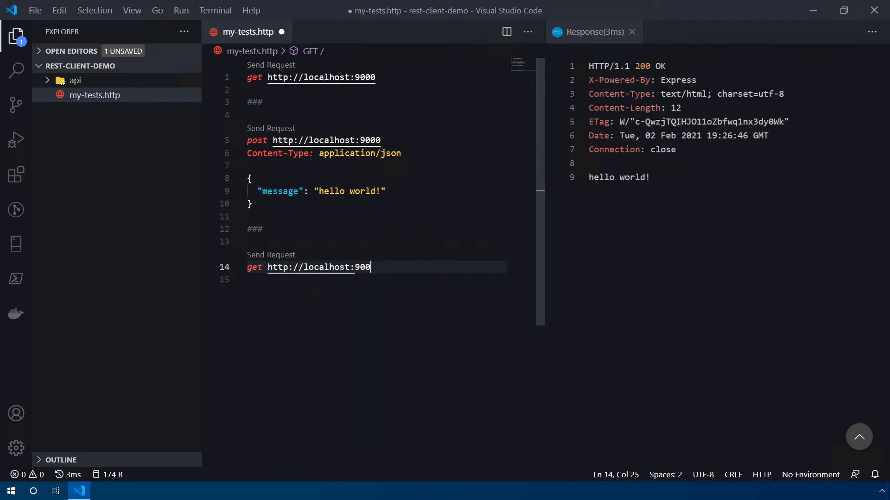
{"action": "type", "text": "0/auth"}
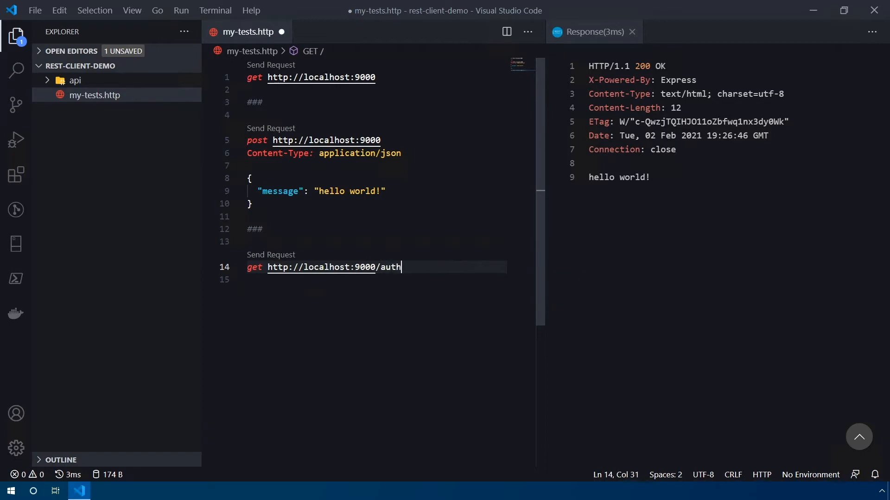
{"action": "type", "text": "-endpoint"}
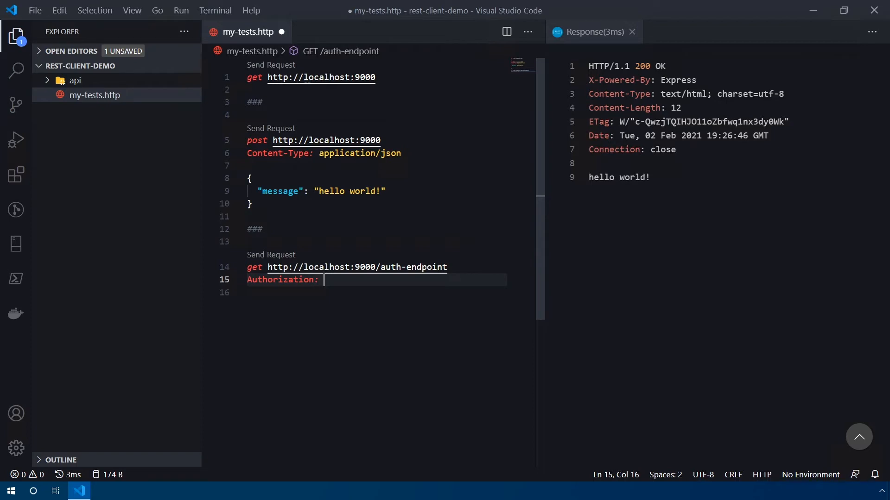
{"action": "type", "text": "my-api-key-123"}
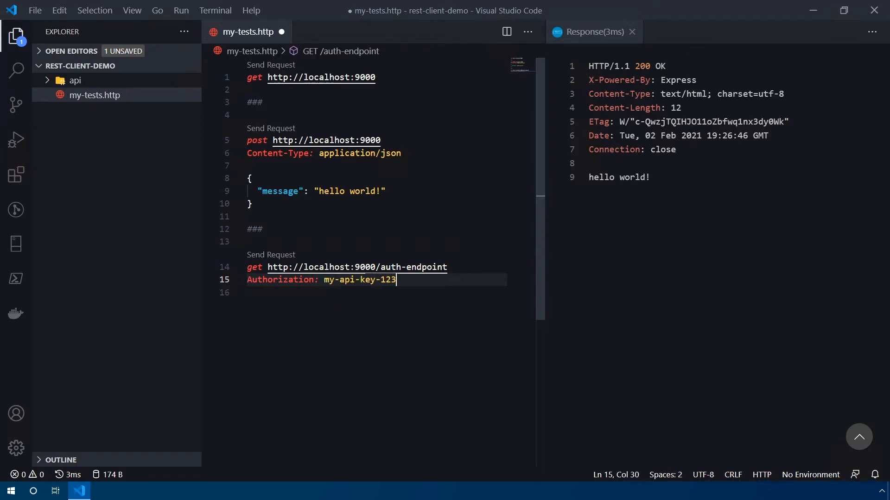
- Send auth-endpoint with the header (Authorized!) and without it (401), then restore it
{"action": "left_click", "coordinate": [270, 254]}
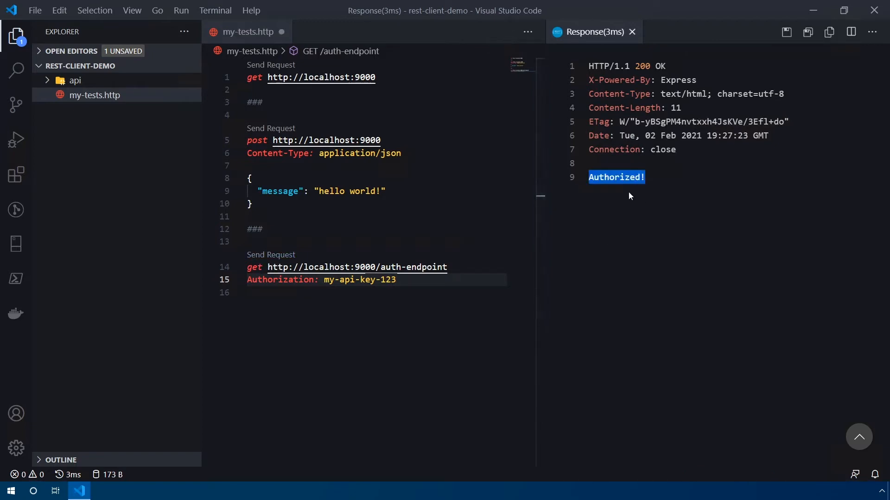
{"action": "left_click", "coordinate": [395, 279]}
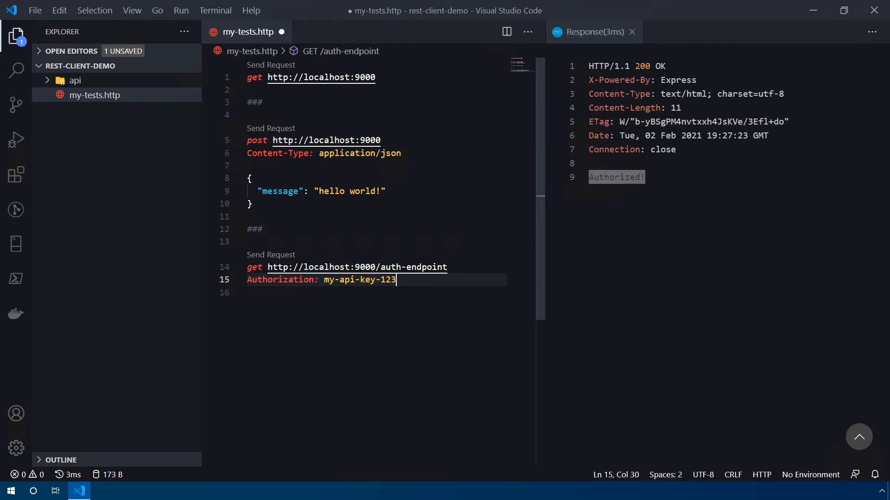
{"action": "key", "text": "Ctrl+Shift+K"}
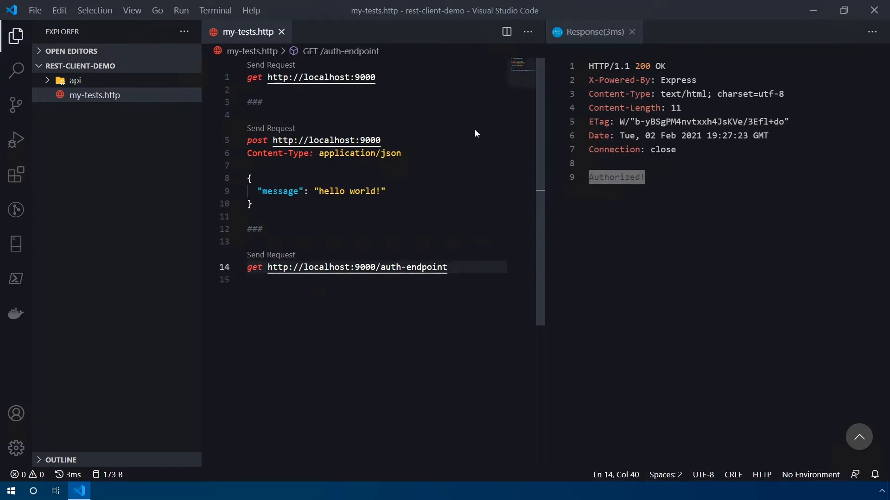
{"action": "left_click", "coordinate": [270, 255]}
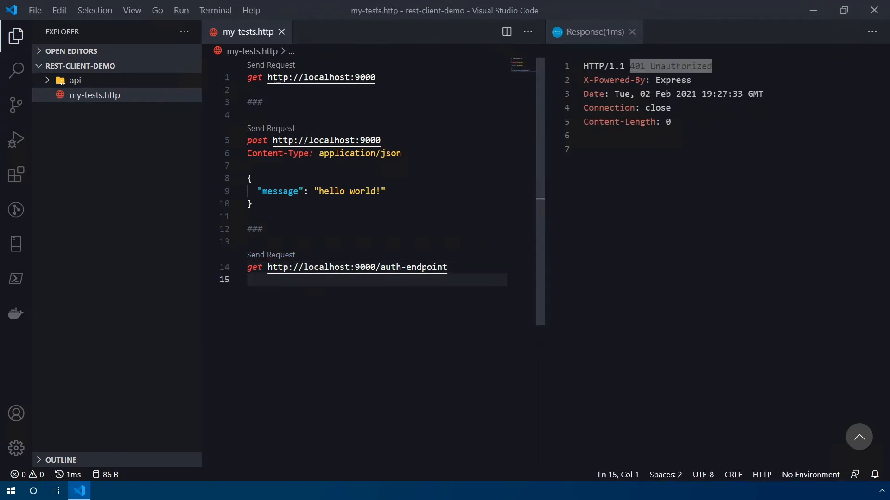
{"action": "key", "text": "Enter"}
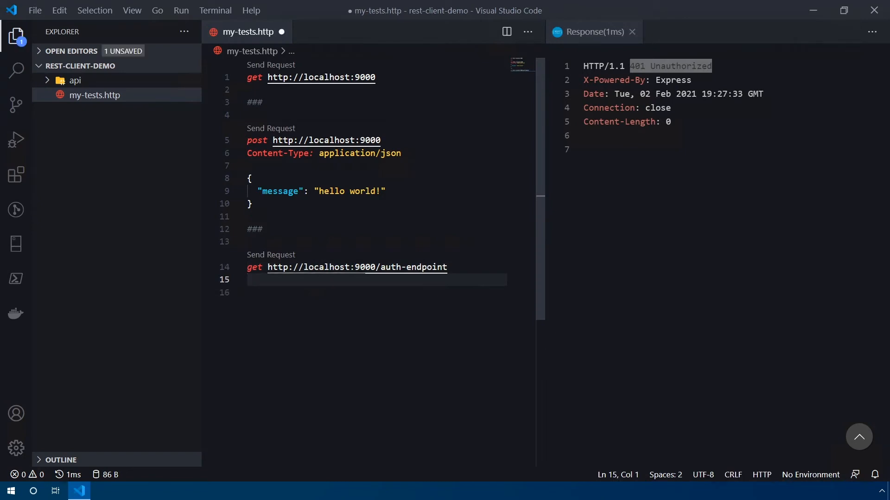
{"action": "type", "text": "Authorization: my-api-key-123"}
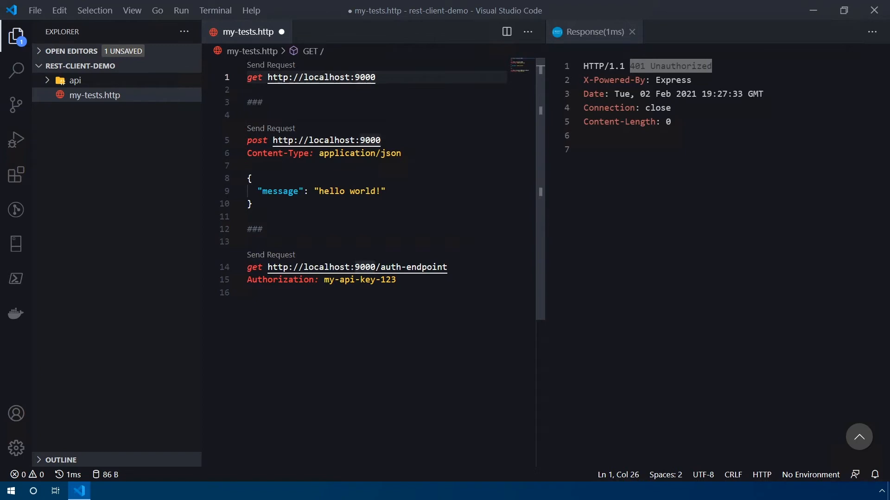
{"action": "key", "text": "Enter"}
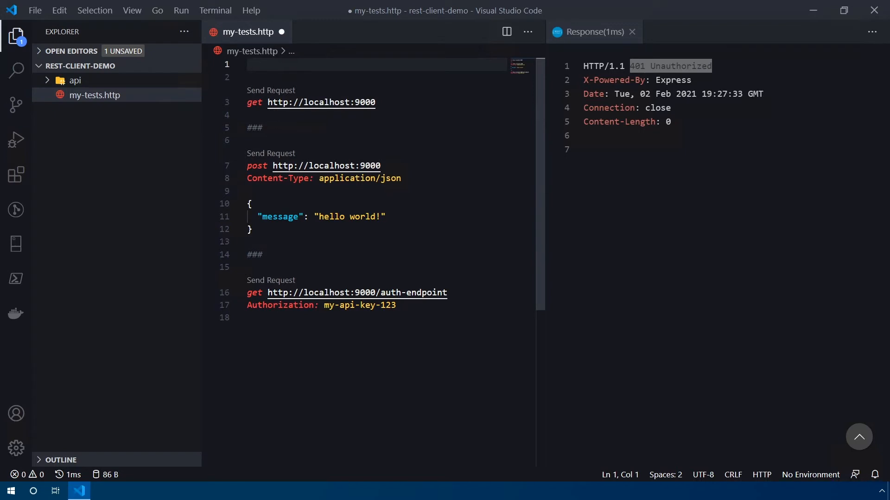
{"action": "type", "text": "@"}
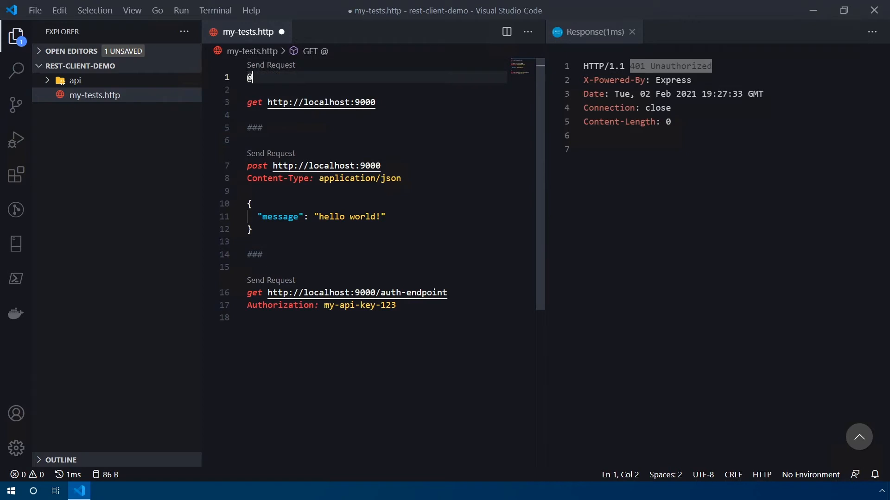
{"action": "type", "text": "hostname ="}
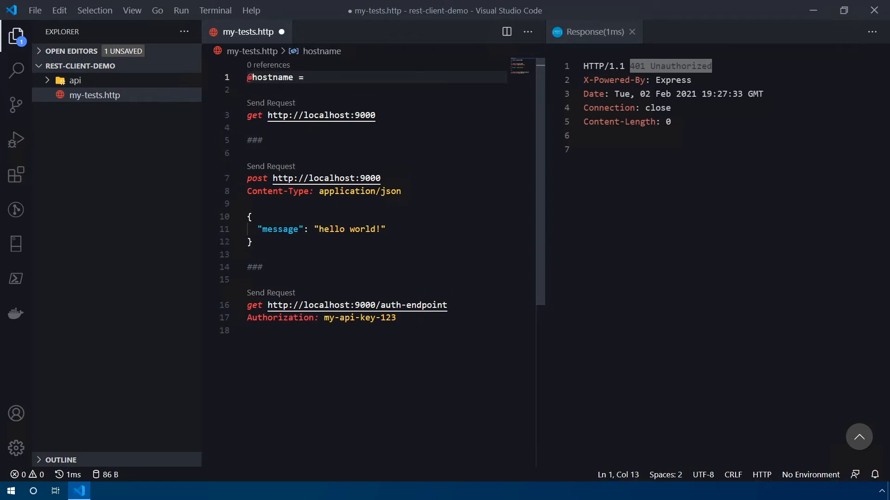
{"action": "type", "text": "http:/"}
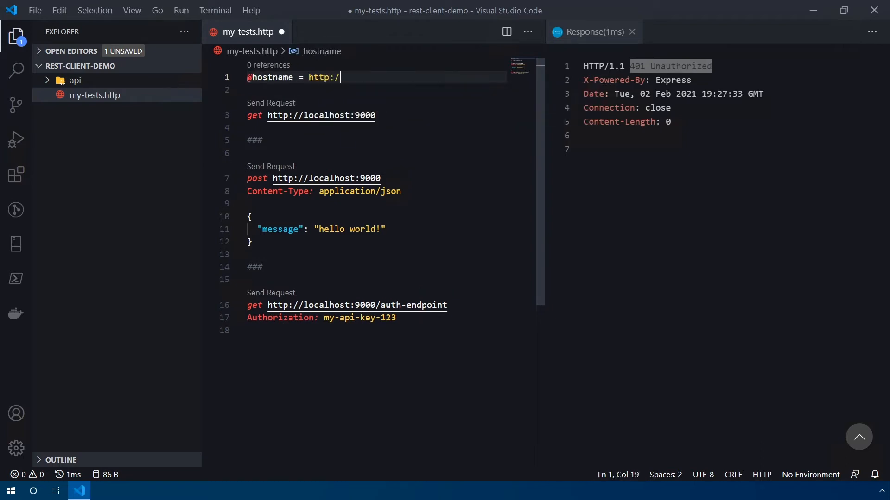
{"action": "type", "text": "local"}
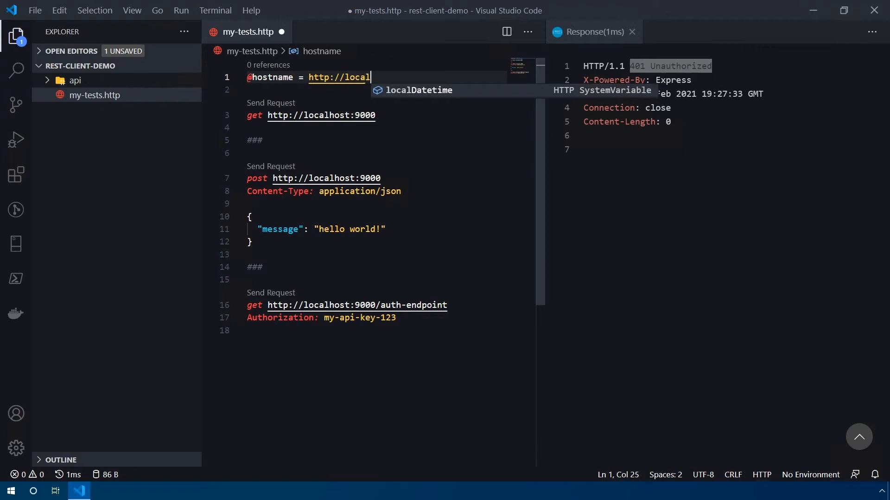
{"action": "type", "text": "host:9000"}
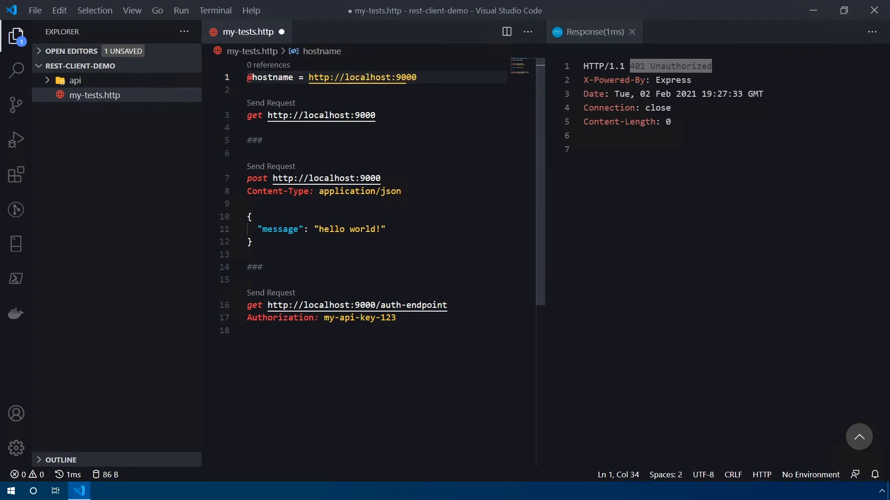
{"action": "double_click", "coordinate": [270, 77]}
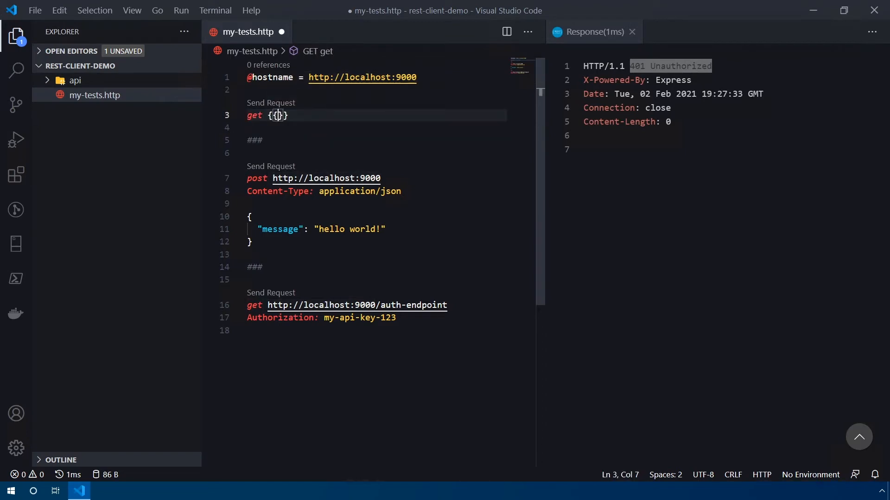
{"action": "type", "text": "hostname"}
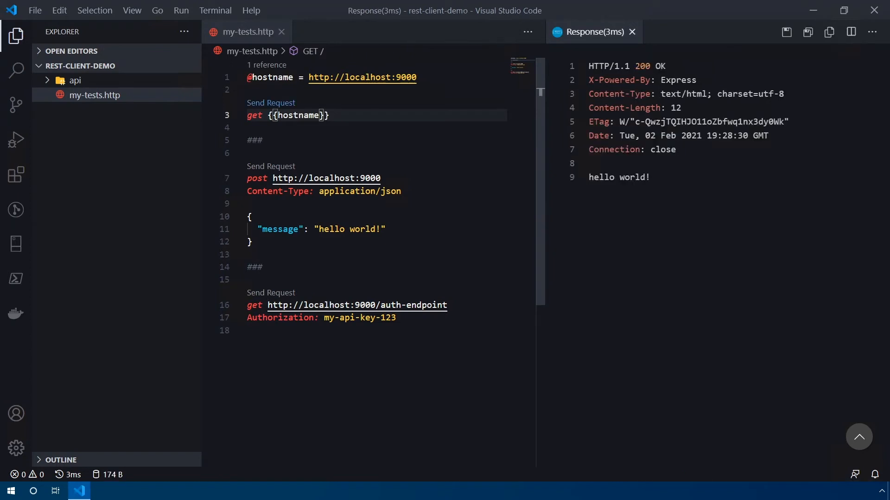
- Replace the POST request's hard-coded host with {{hostname}} and send the auth-endpoint request
{"action": "left_click_drag", "start_coordinate": [589, 66], "coordinate": [657, 79]}
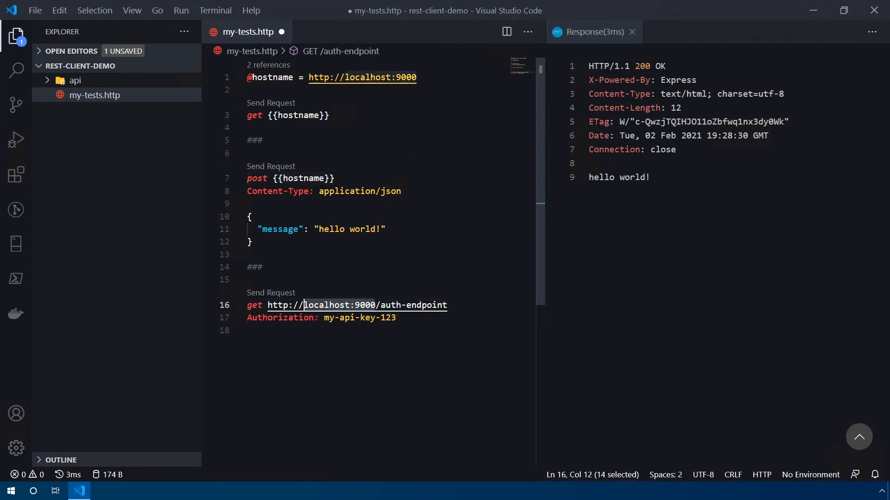
{"action": "type", "text": "{{hostname}}"}
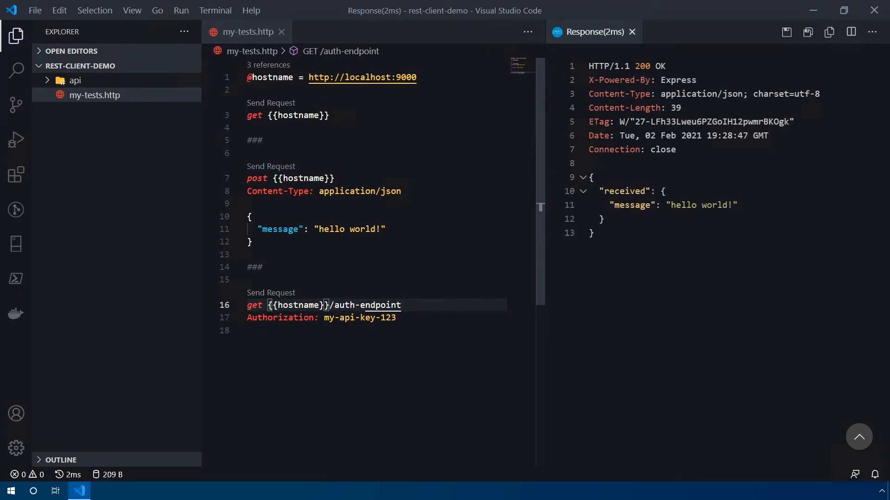
{"action": "left_click", "coordinate": [271, 293]}
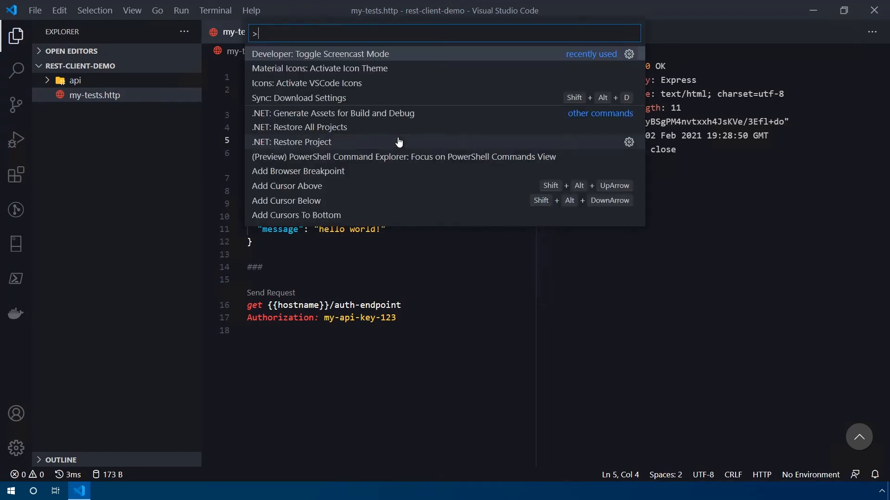
- Open the workspace 'rest client' settings and edit Environment Variables in settings.json
{"action": "type", "text": "settings"}
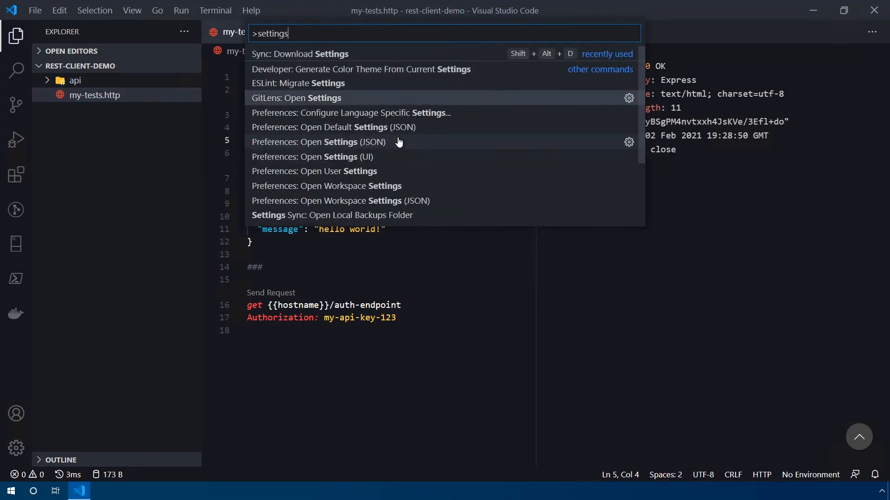
{"action": "left_click", "coordinate": [311, 156]}
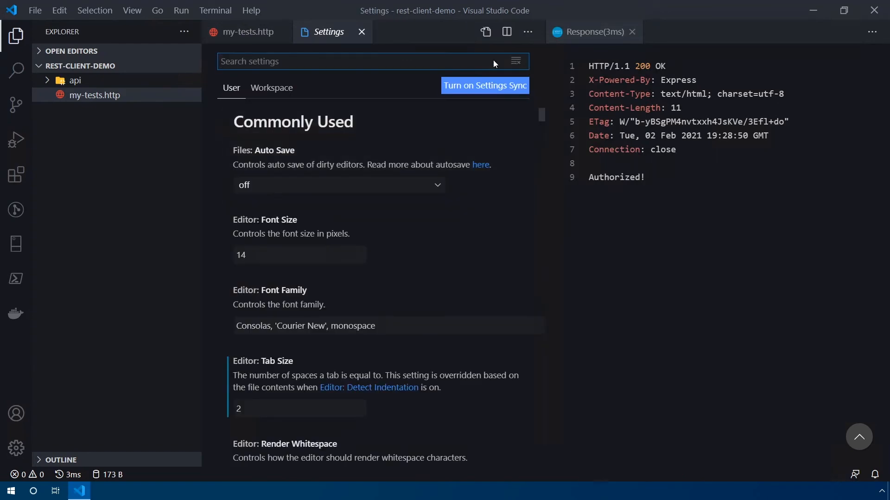
{"action": "left_click", "coordinate": [631, 32]}
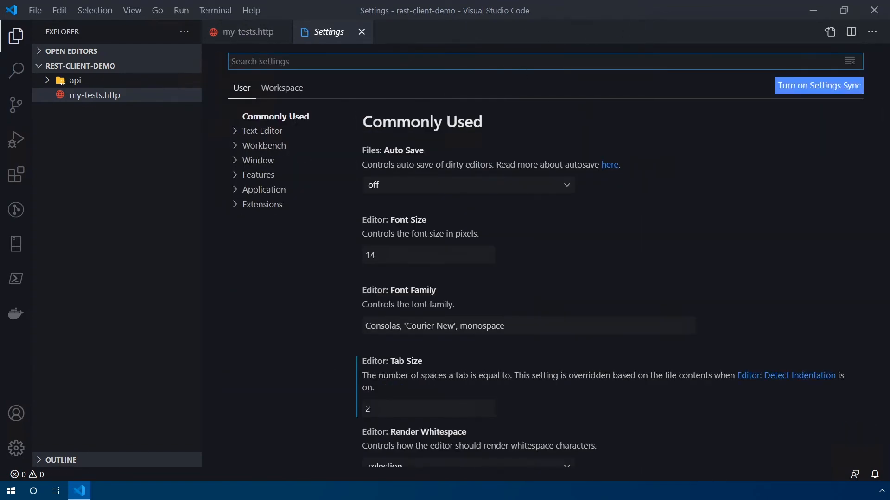
{"action": "scroll", "scroll_direction": "down", "scroll_amount": 3}
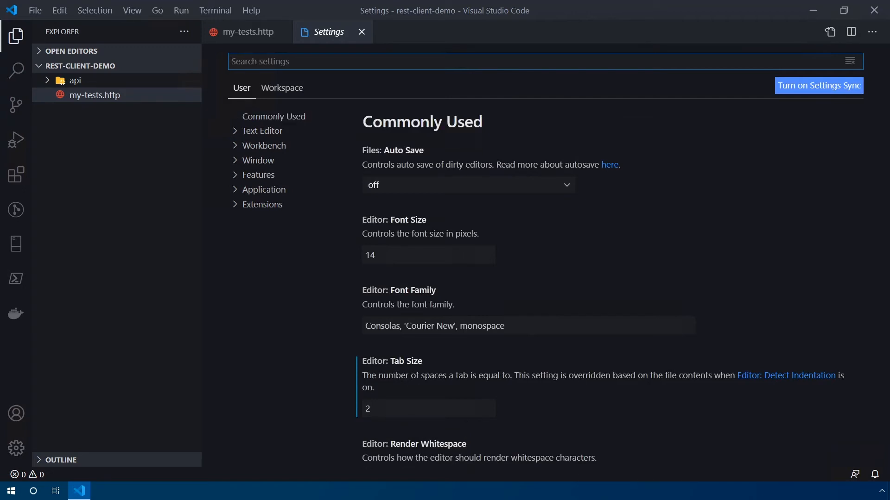
{"action": "type", "text": "rest client"}
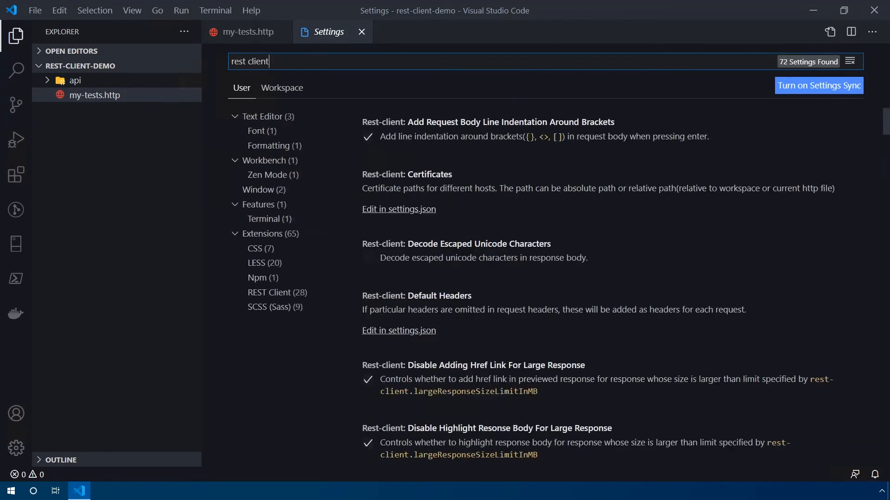
{"action": "left_click", "coordinate": [281, 88]}
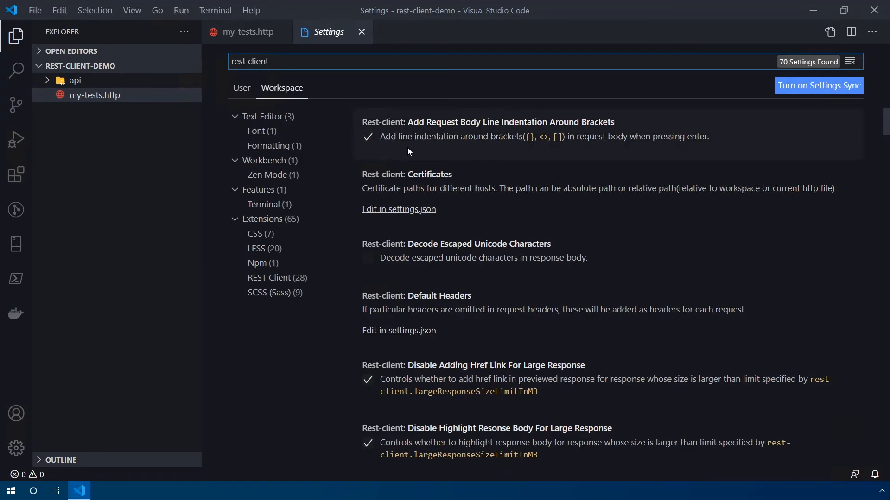
{"action": "scroll", "scroll_direction": "down", "scroll_amount": 3}
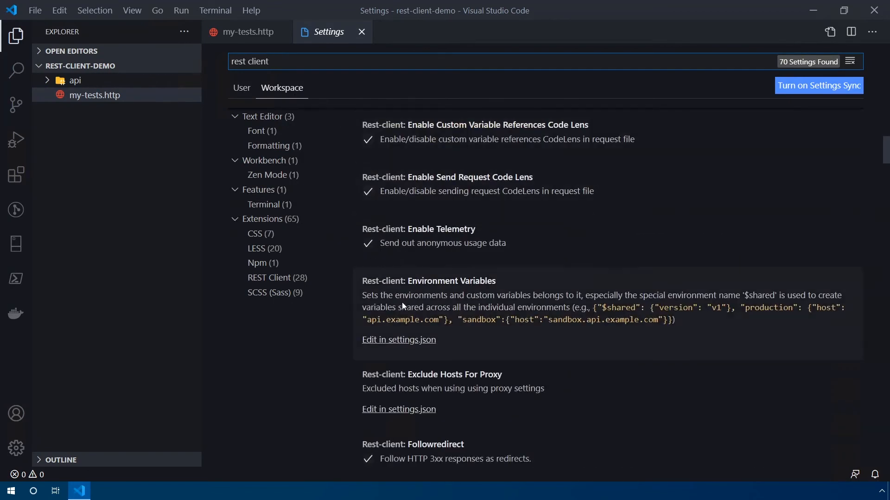
{"action": "mouse_move", "coordinate": [398, 340]}
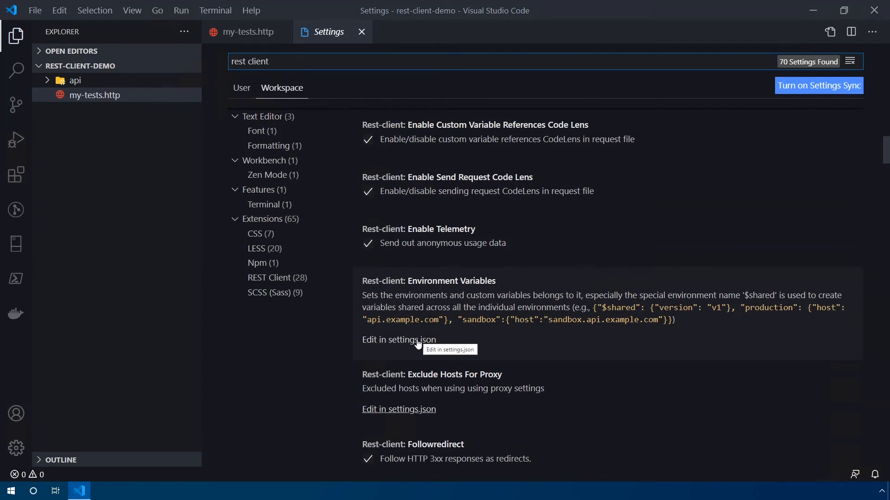
{"action": "left_click", "coordinate": [398, 339]}
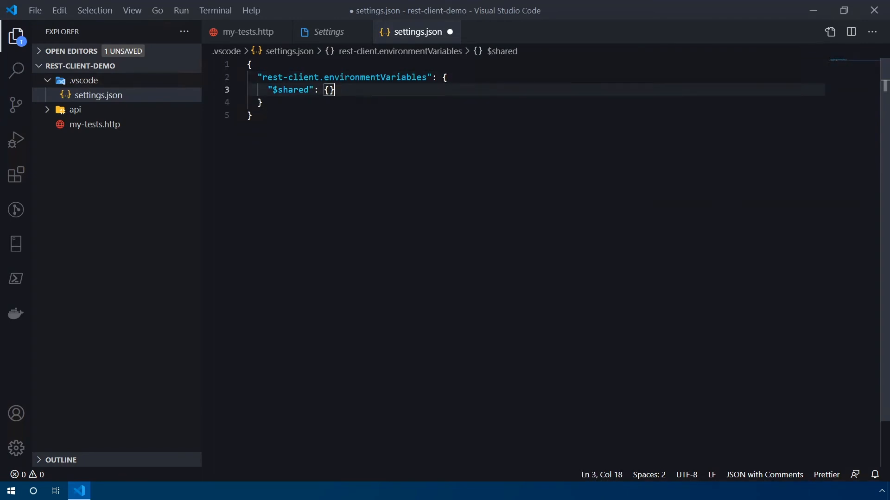
{"action": "double_click", "coordinate": [291, 89]}
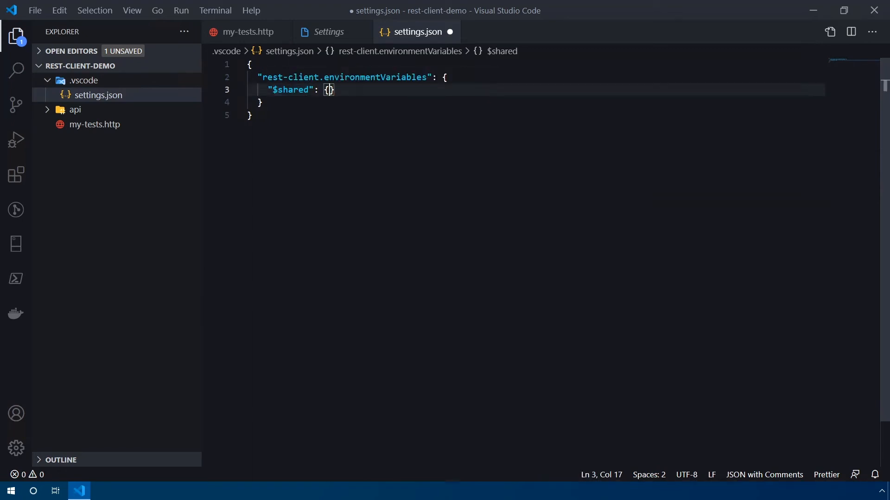
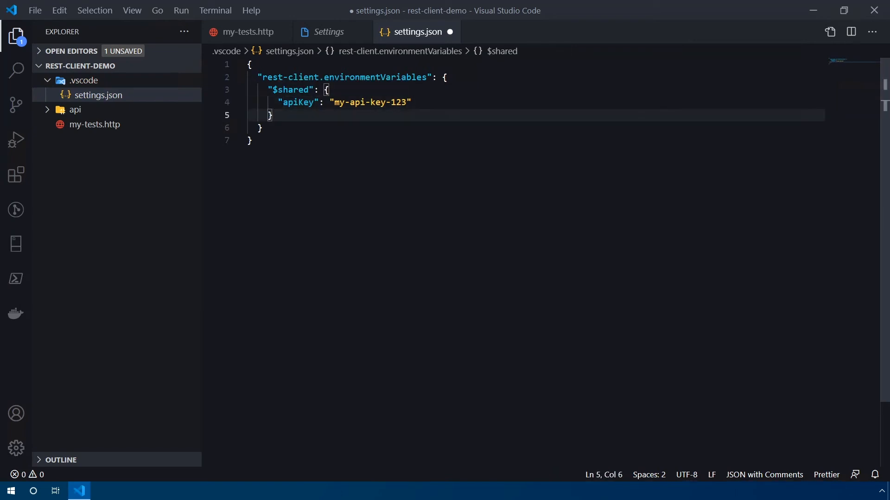
{"action": "double_click", "coordinate": [298, 102]}
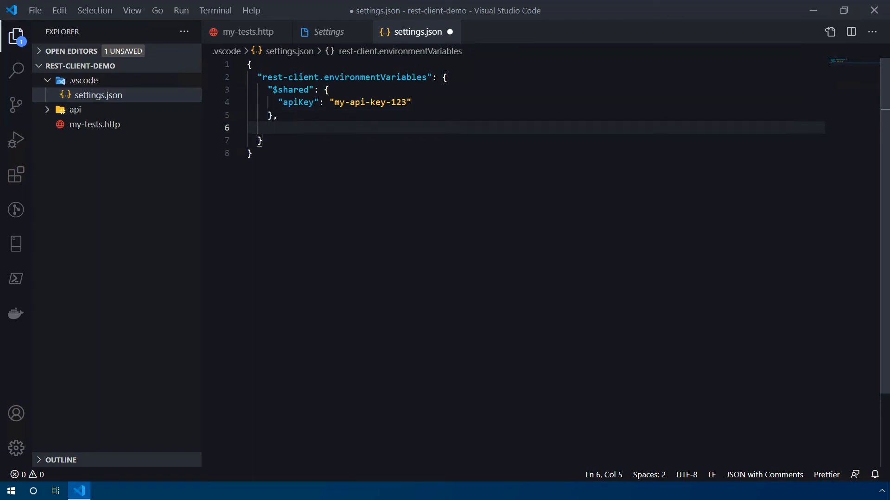
{"action": "type", "text": "\""}
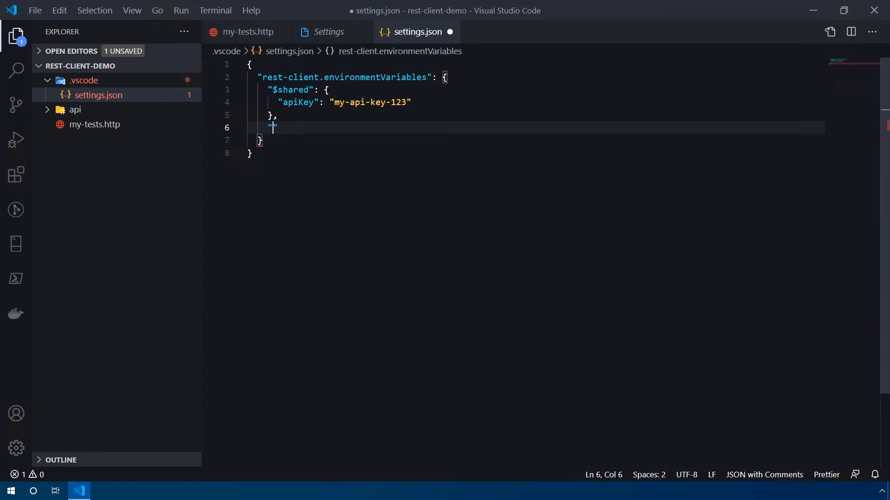
{"action": "type", "text": "Local"}
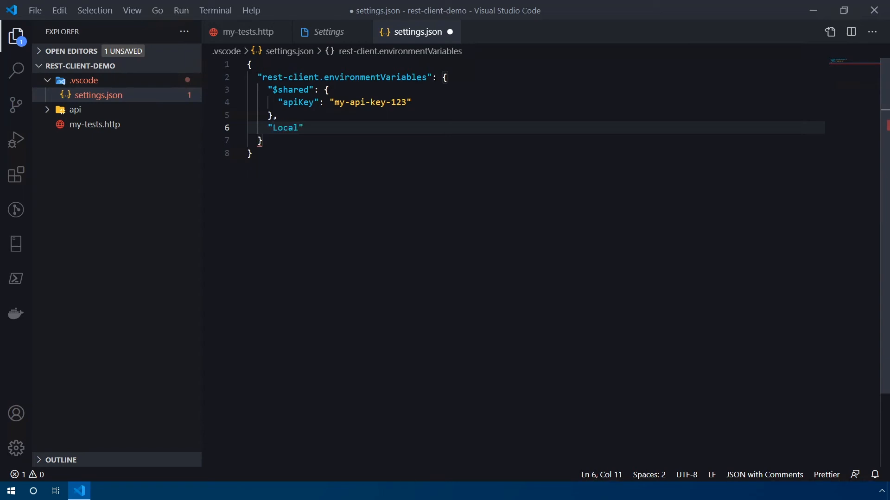
{"action": "type", "text": "Env\":"}
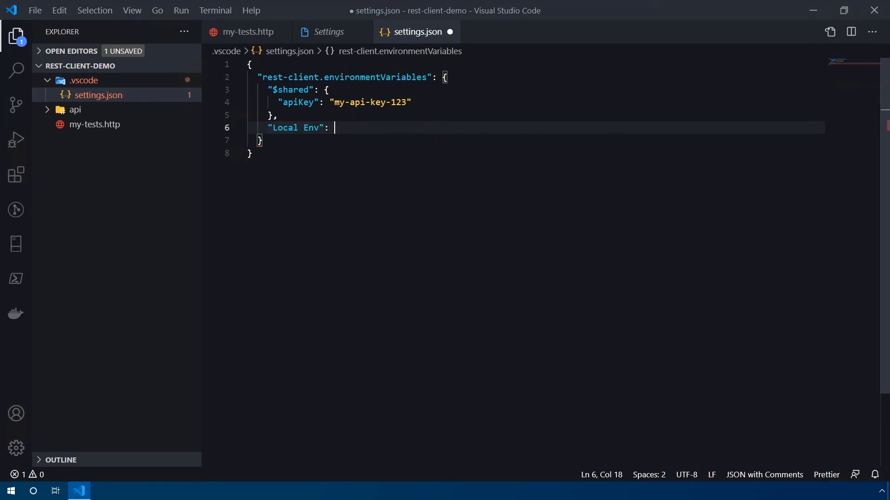
{"action": "type", "text": "{"}
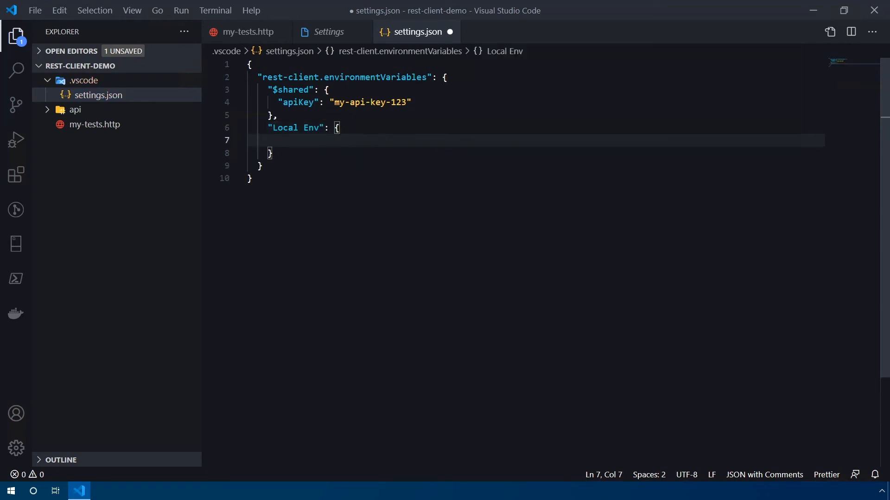
{"action": "type", "text": "\"hostname\""}
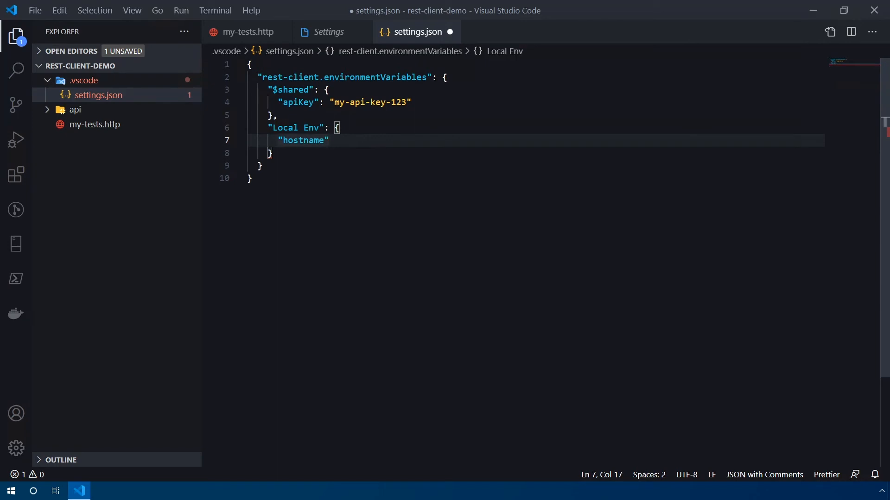
{"action": "type", "text": ": \"\""}
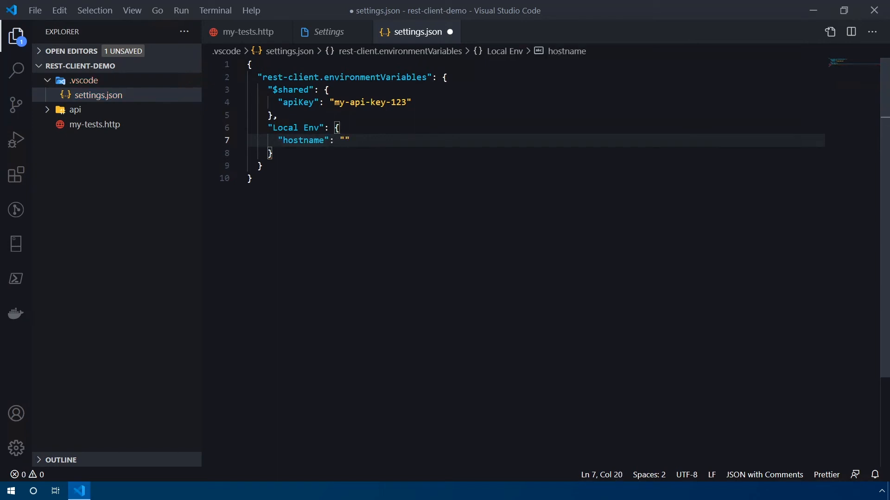
{"action": "type", "text": "http:"}
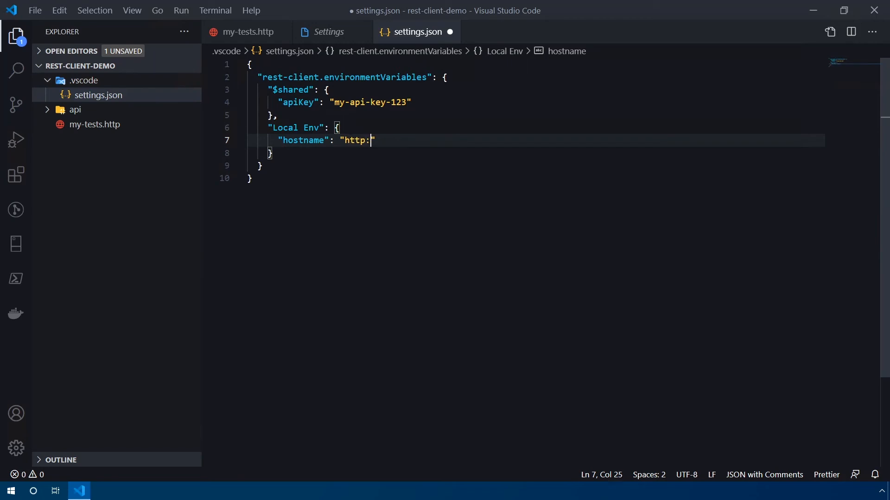
{"action": "type", "text": "//localhos"}
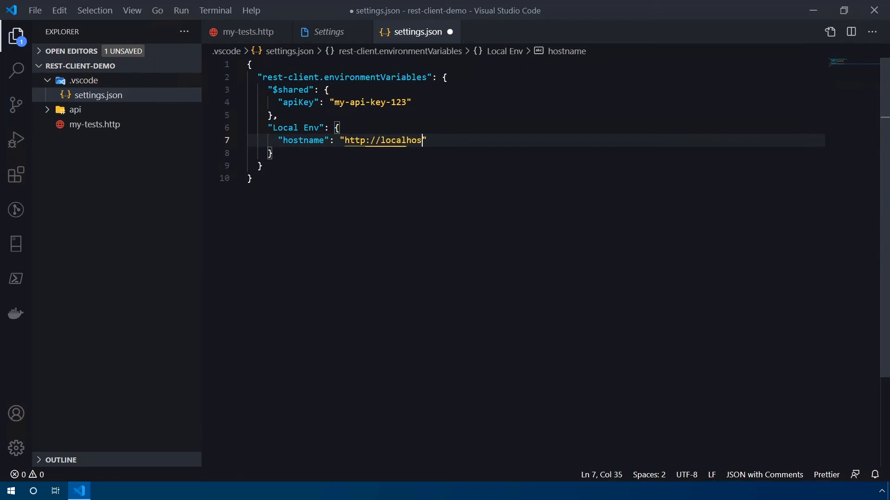
{"action": "type", "text": ":9000"}
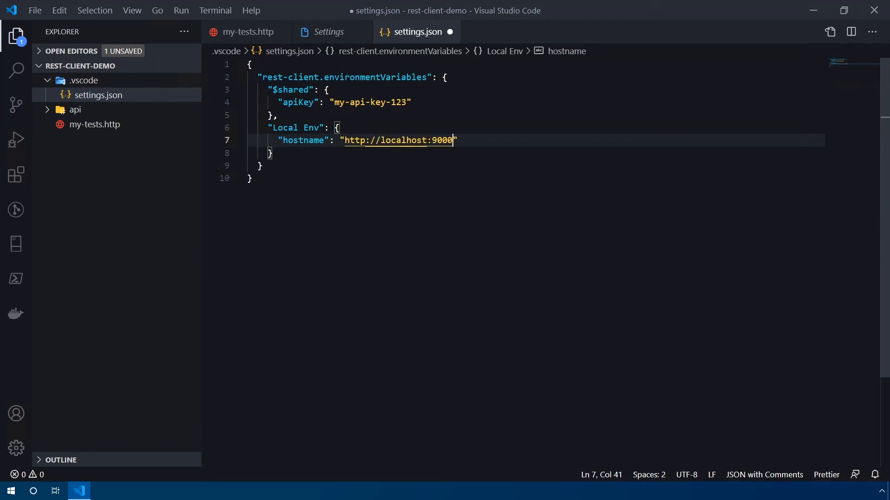
{"action": "key", "text": "ctrl+s"}
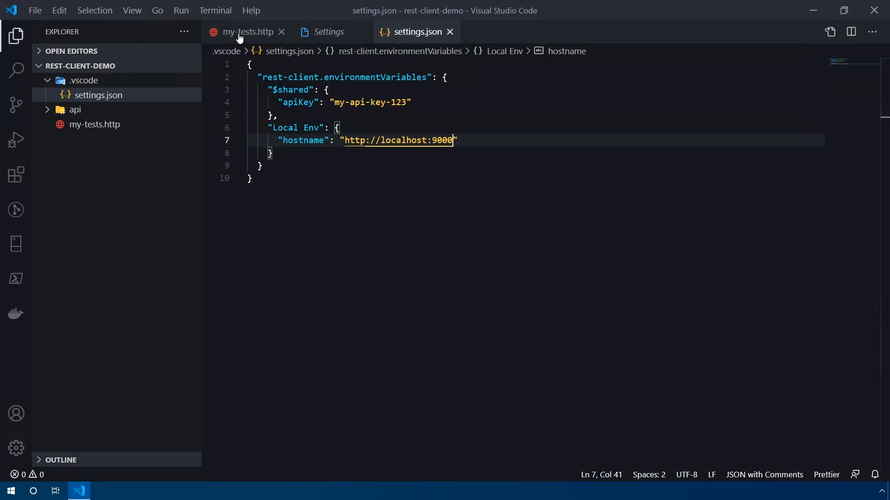
- Switch my-tests.http requests to the {{hostname}} variable and save the file
{"action": "left_click", "coordinate": [247, 31]}
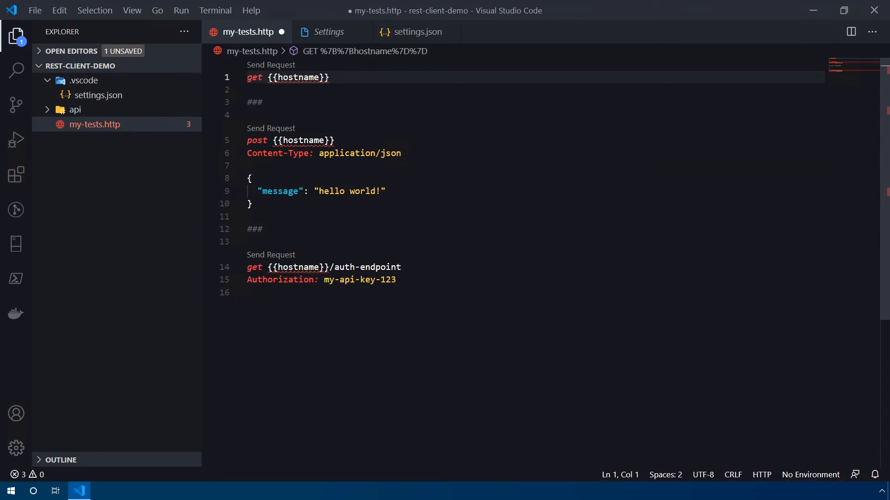
{"action": "mouse_move", "coordinate": [301, 77]}
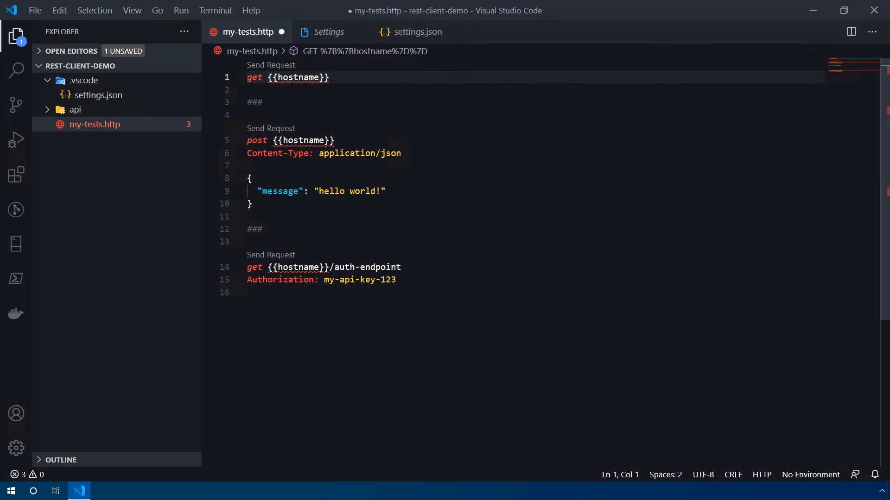
{"action": "key", "text": "ctrl+s"}
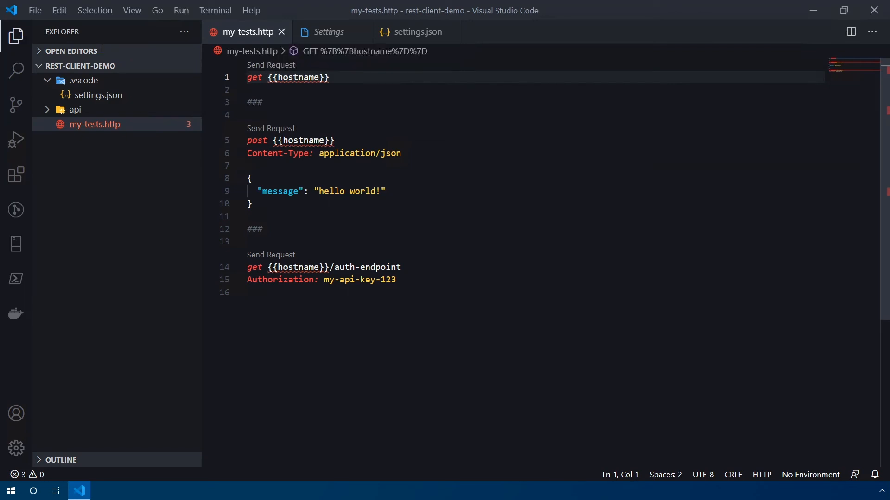
- Select Local Env from the status-bar REST Client environment list
{"action": "left_click", "coordinate": [810, 475]}
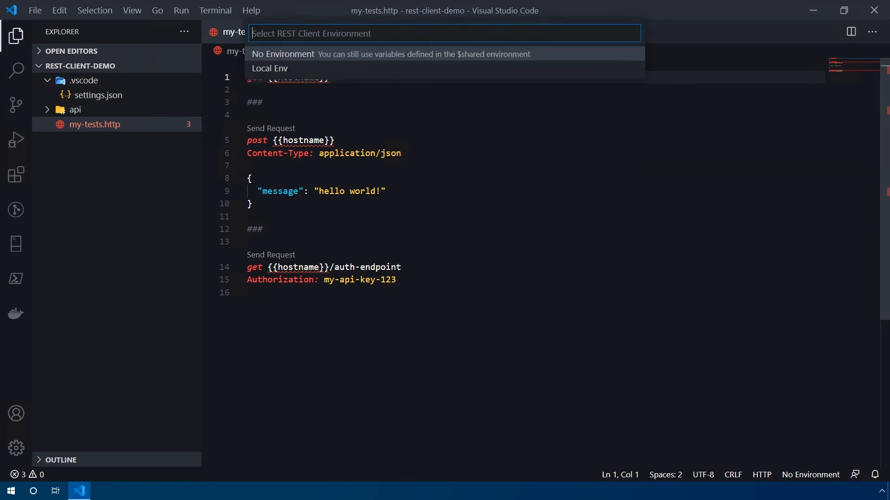
{"action": "mouse_move", "coordinate": [317, 62]}
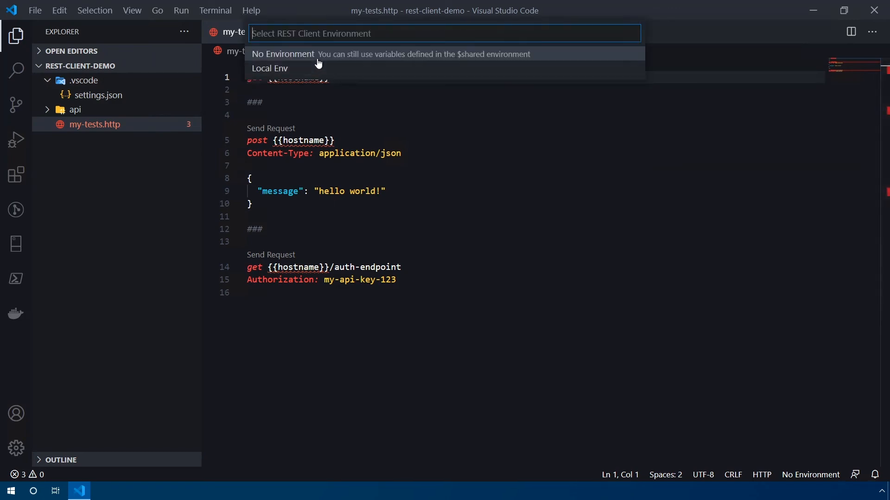
{"action": "mouse_move", "coordinate": [270, 68]}
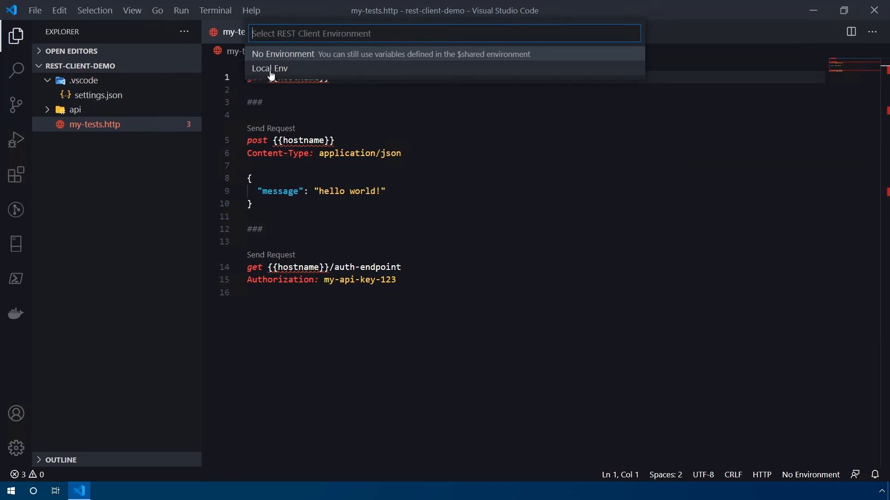
{"action": "mouse_move", "coordinate": [275, 74]}
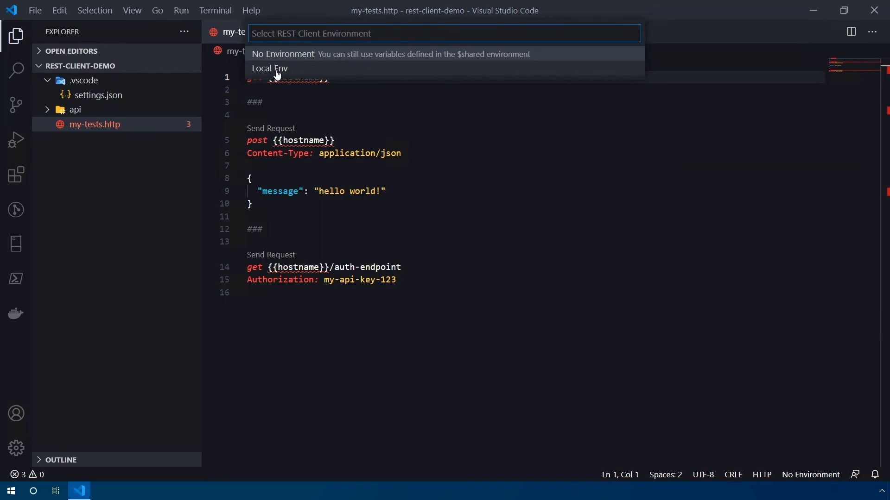
{"action": "left_click", "coordinate": [268, 68]}
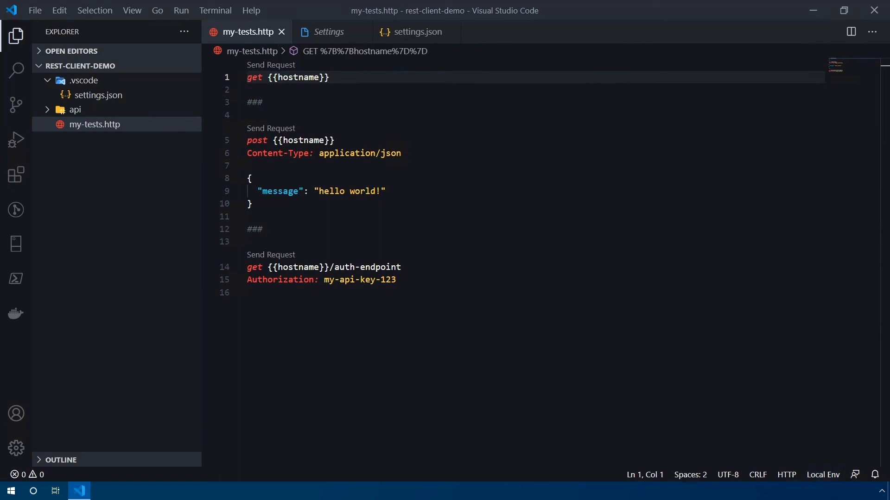
- Send the first GET request, getting 200 OK hello world, then reopen settings.json
{"action": "left_click", "coordinate": [267, 241]}
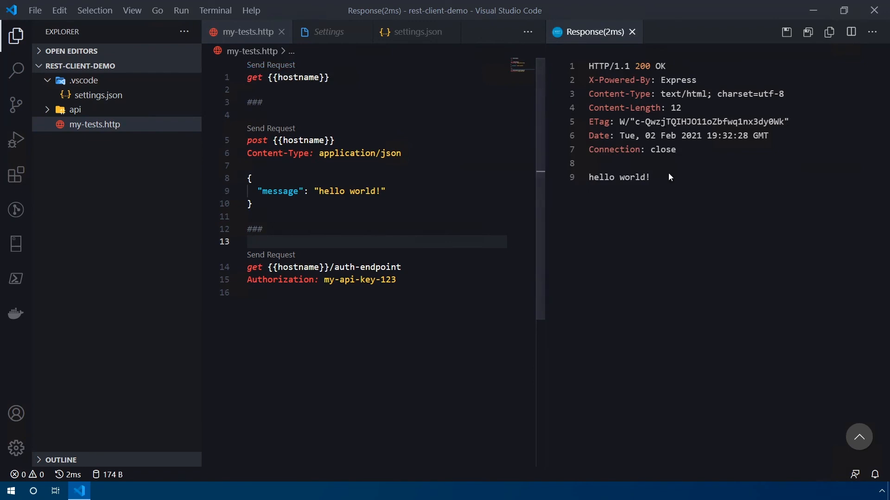
{"action": "mouse_move", "coordinate": [652, 180]}
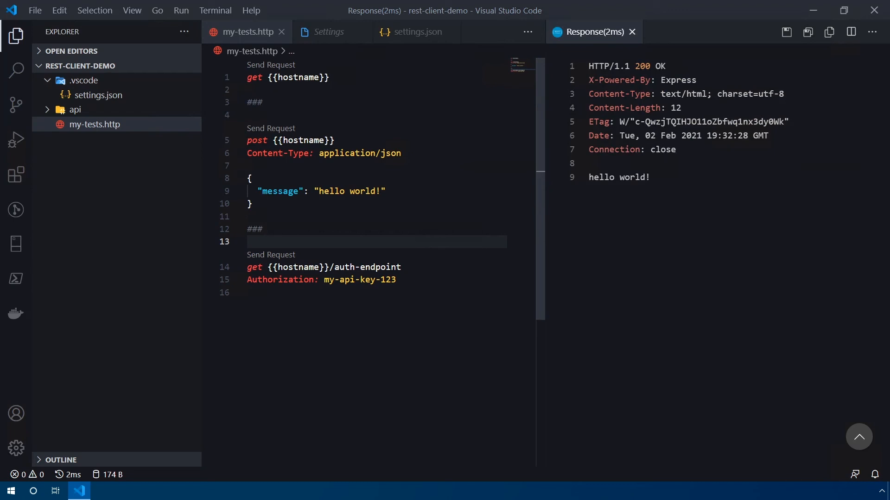
{"action": "left_click", "coordinate": [416, 31]}
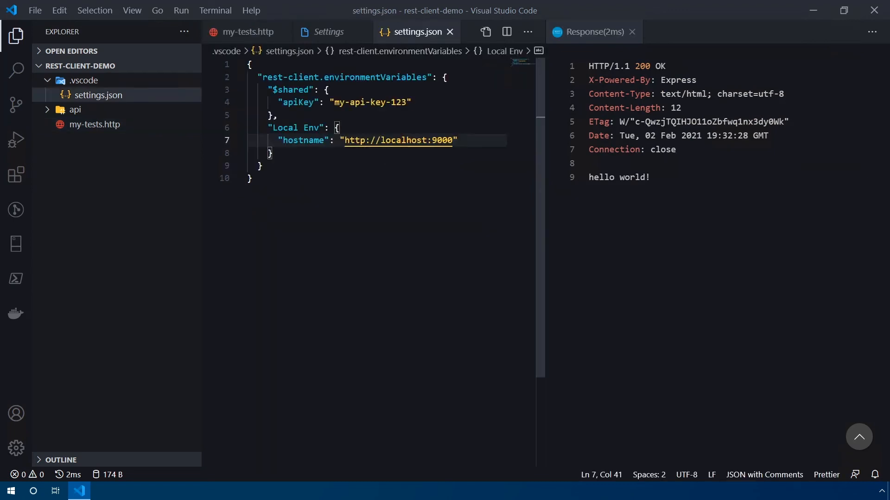
{"action": "left_click", "coordinate": [271, 152]}
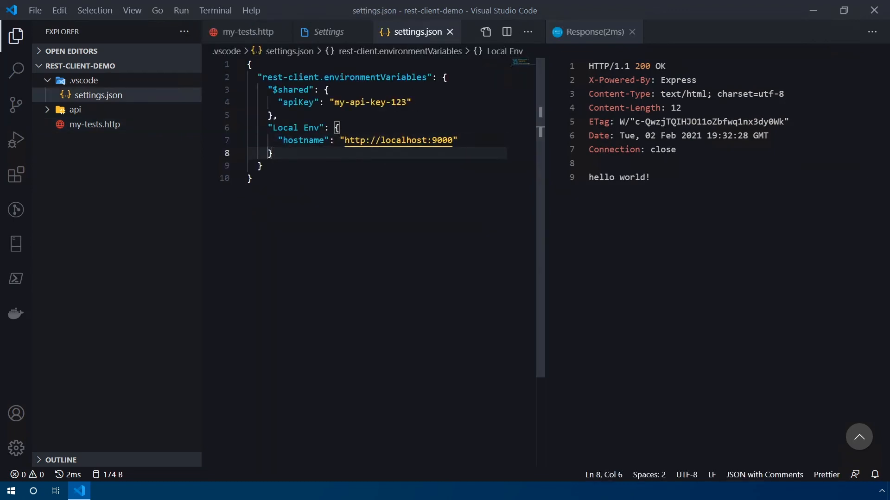
{"action": "type", "text": "Dev Env\": {"}
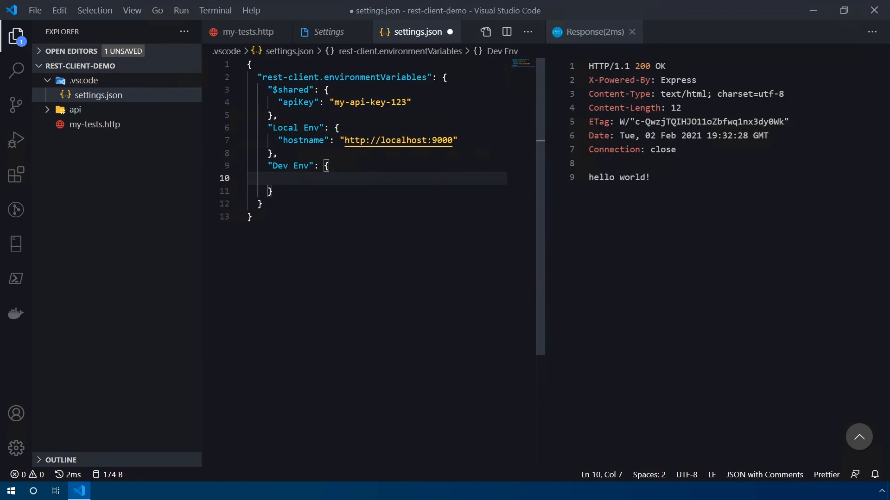
{"action": "type", "text": "\"hostname\""}
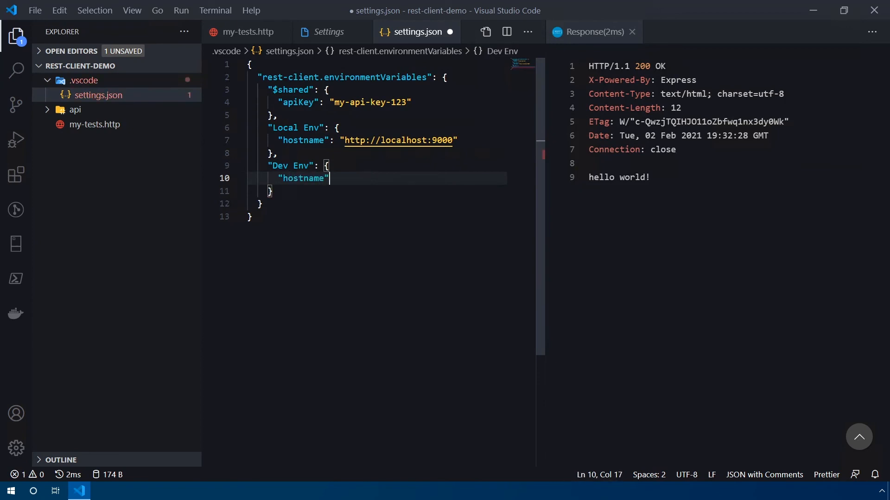
{"action": "type", "text": ": \"http"}
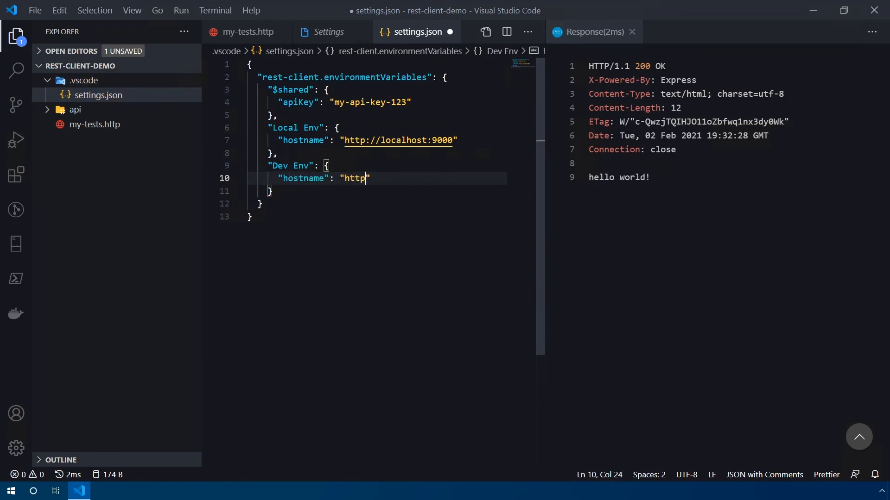
{"action": "type", "text": "://"}
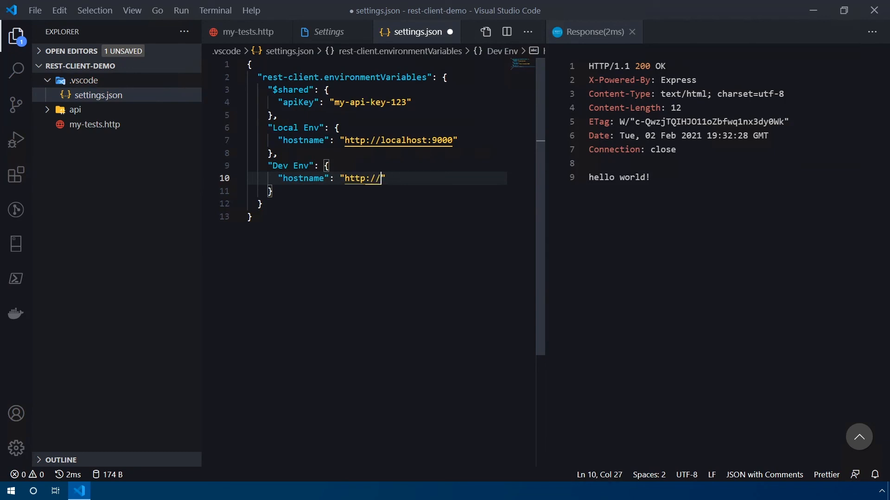
{"action": "type", "text": "localhost:9090"}
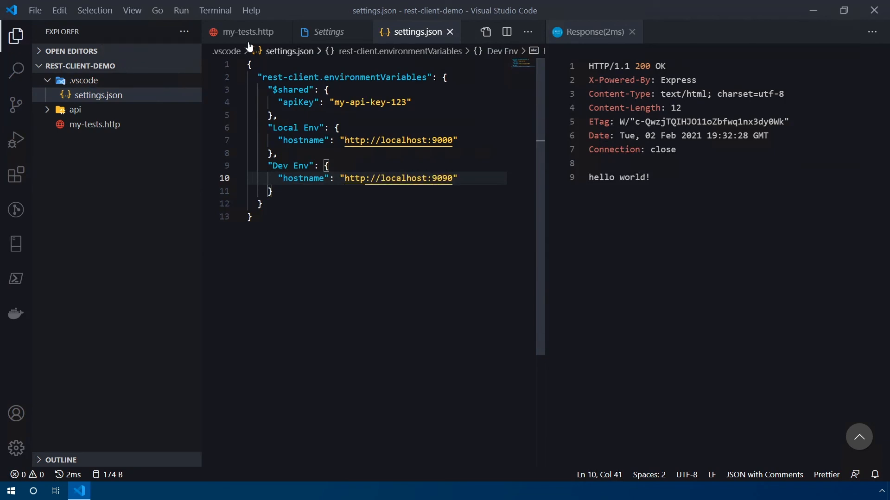
- Activate Dev Env and rerun the first request, returning 'hello from the other environment!'
{"action": "left_click", "coordinate": [247, 31]}
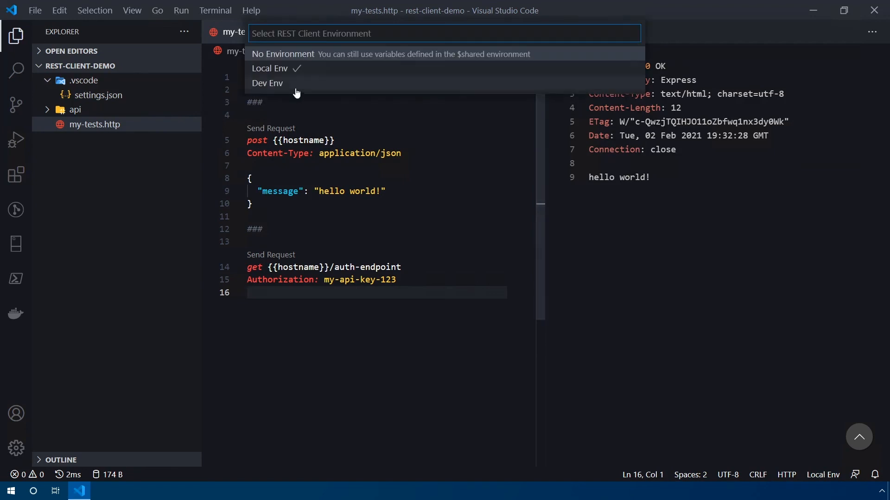
{"action": "left_click", "coordinate": [268, 83]}
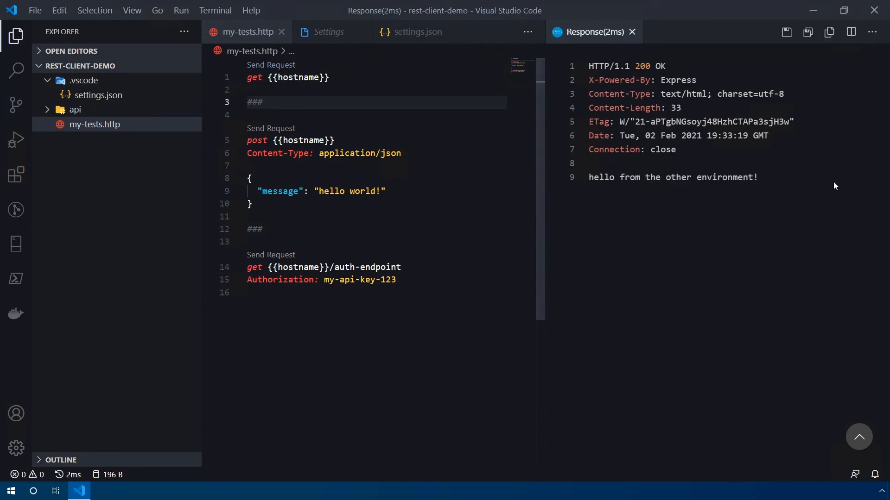
{"action": "triple_click", "coordinate": [672, 177]}
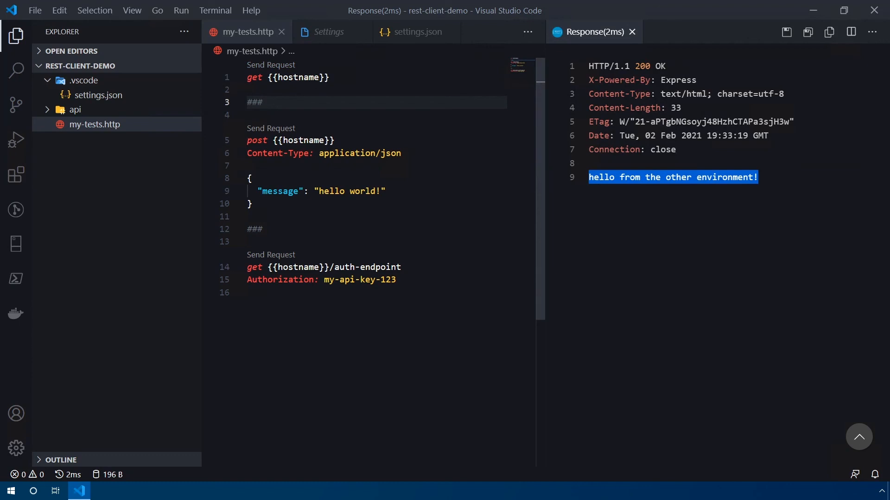
{"action": "left_click", "coordinate": [334, 140]}
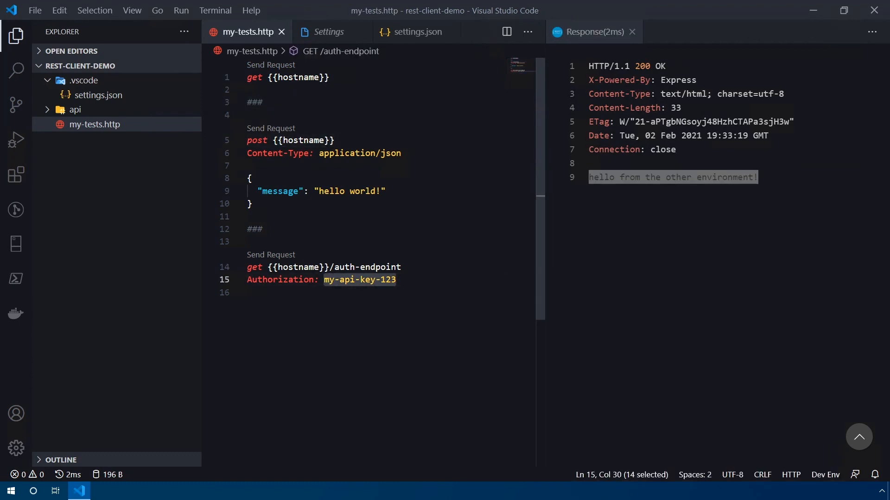
- Replace line 15's hard-coded key with {{apiKey}} and switch back to Local Env
{"action": "key", "text": "Delete"}
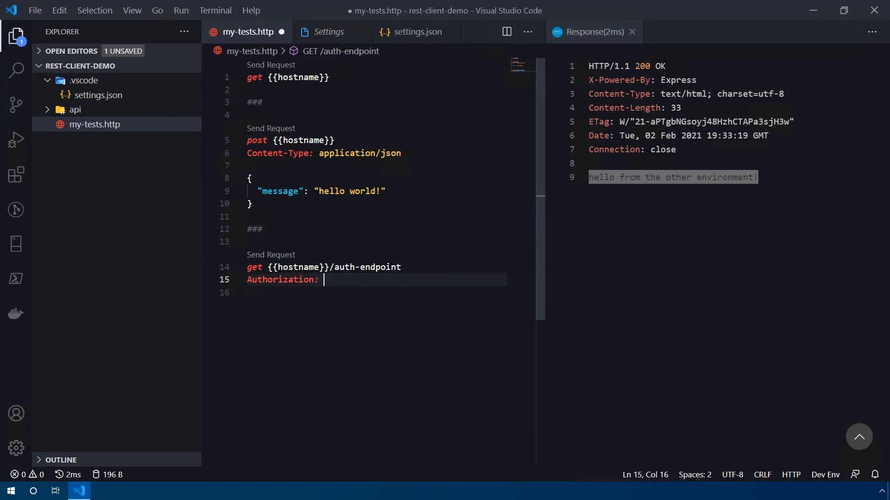
{"action": "type", "text": "{{}}"}
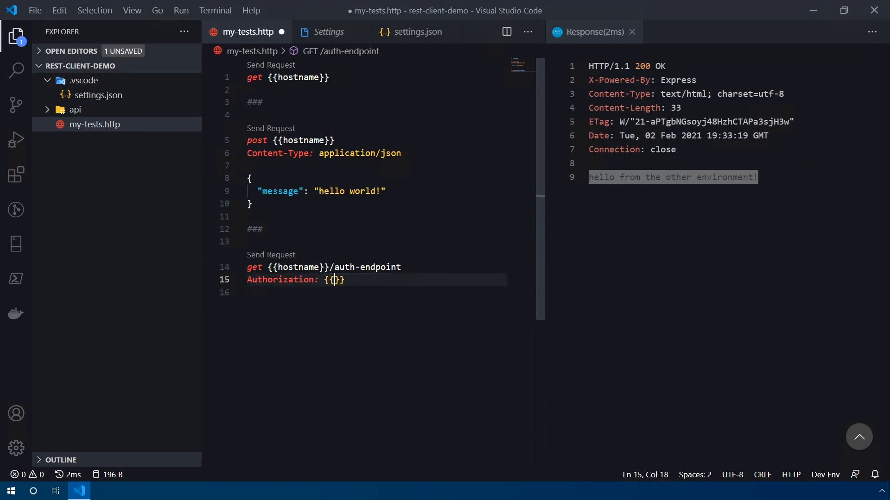
{"action": "type", "text": "apiKey"}
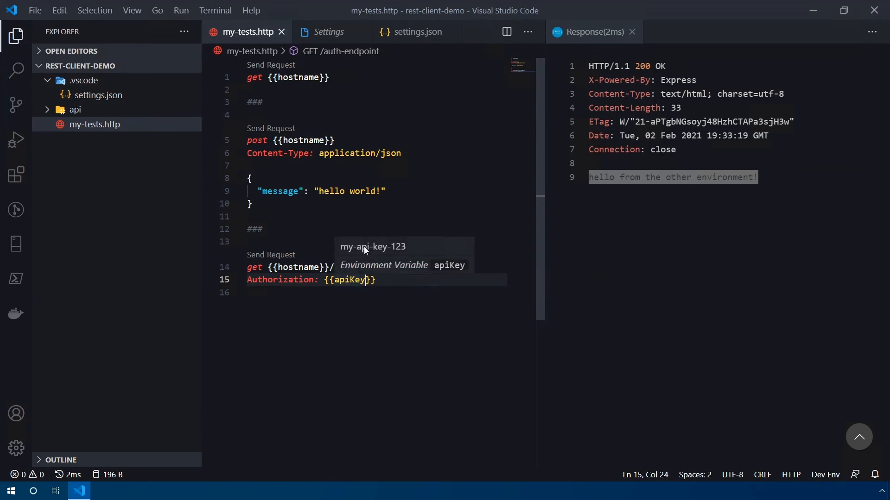
{"action": "mouse_move", "coordinate": [826, 474]}
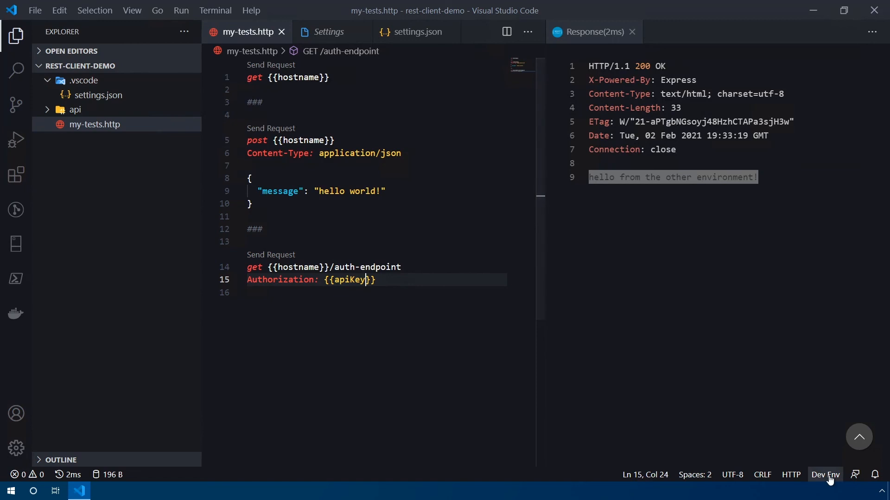
{"action": "left_click", "coordinate": [824, 475]}
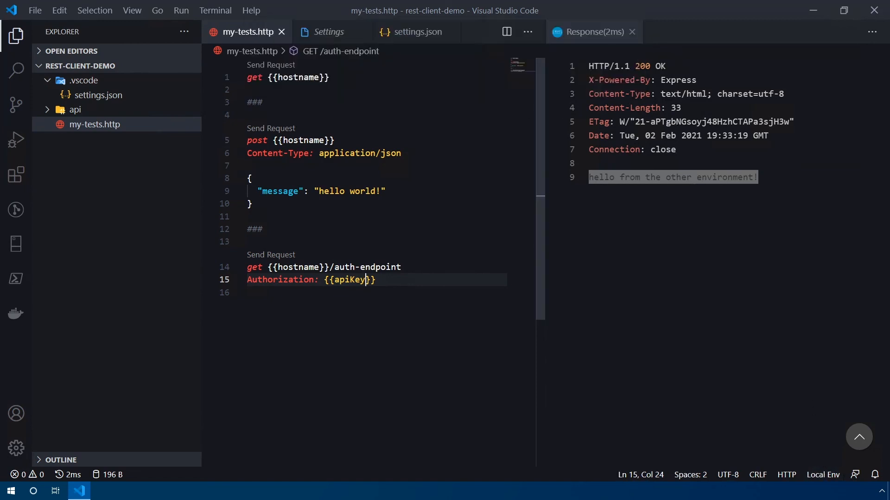
{"action": "mouse_move", "coordinate": [348, 279]}
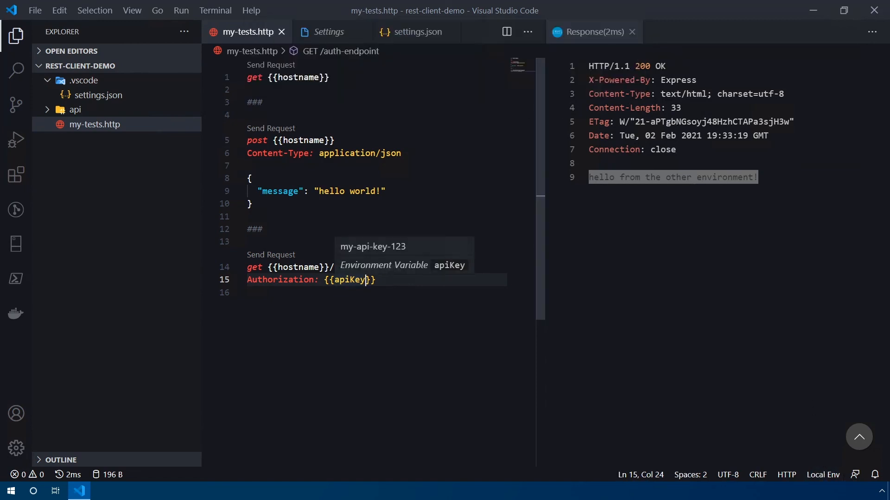
{"action": "mouse_move", "coordinate": [389, 251]}
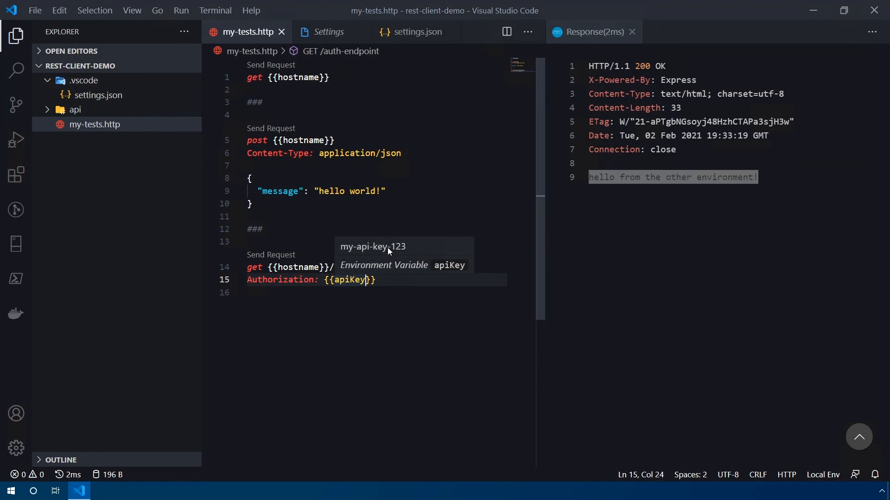
{"action": "mouse_move", "coordinate": [380, 256]}
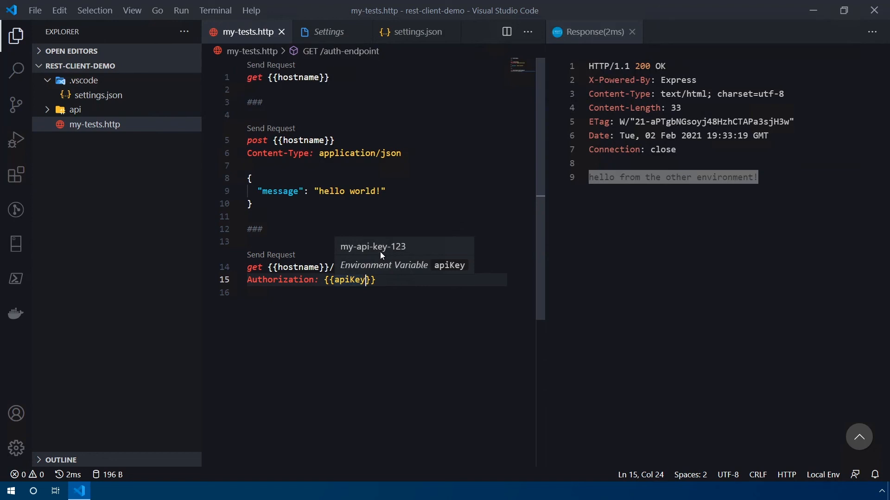